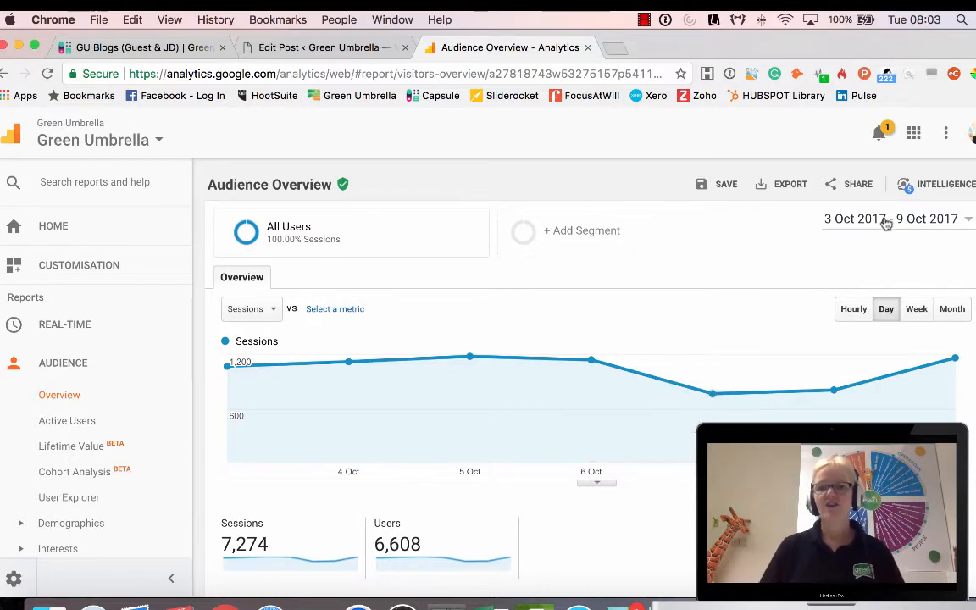
Apply the 'Last 30 days' preset date range (10 Sep–9 Oct 2017) to Audience Overview
{"action": "left_click", "coordinate": [891, 219]}
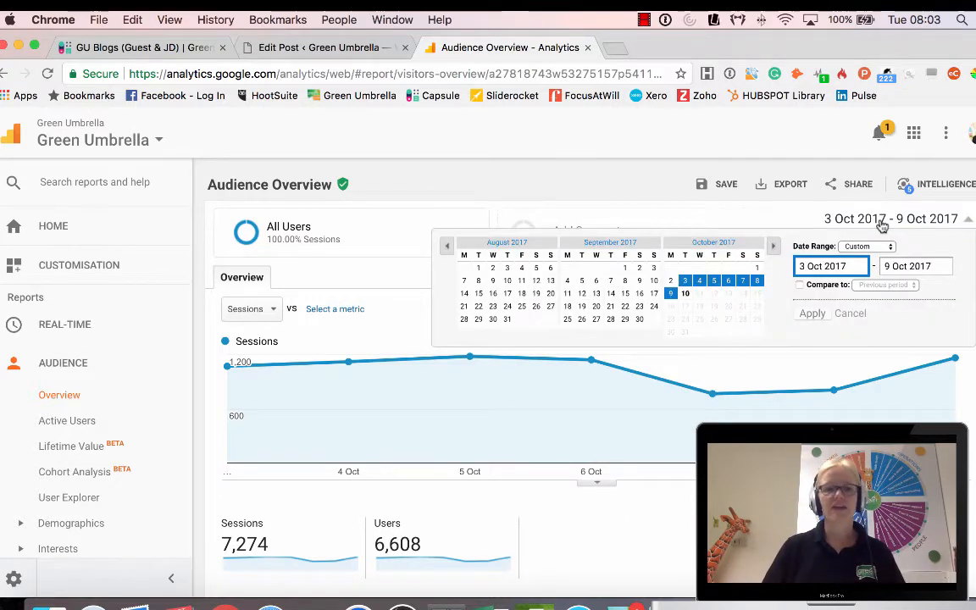
{"action": "mouse_move", "coordinate": [59, 395]}
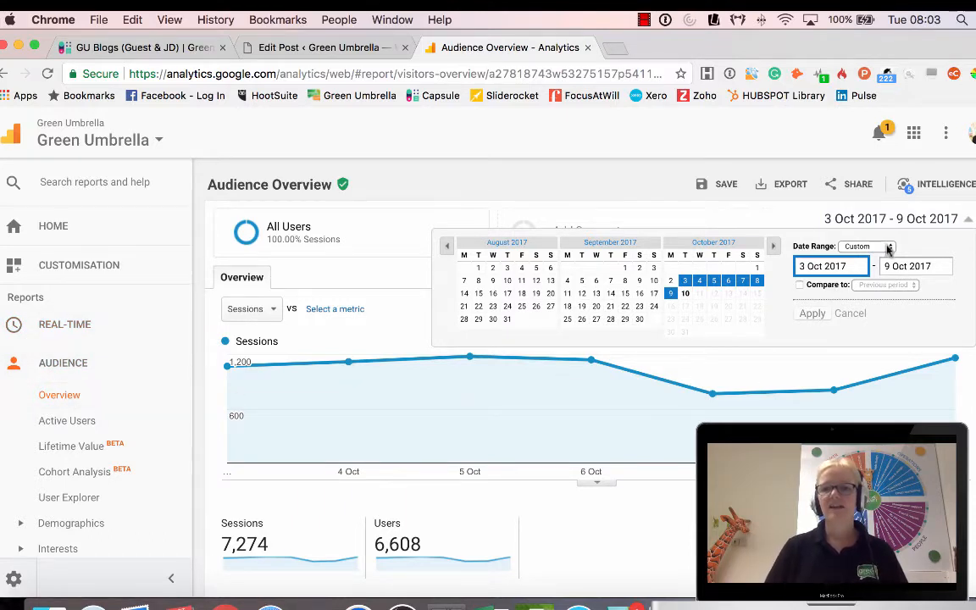
{"action": "left_click", "coordinate": [889, 246]}
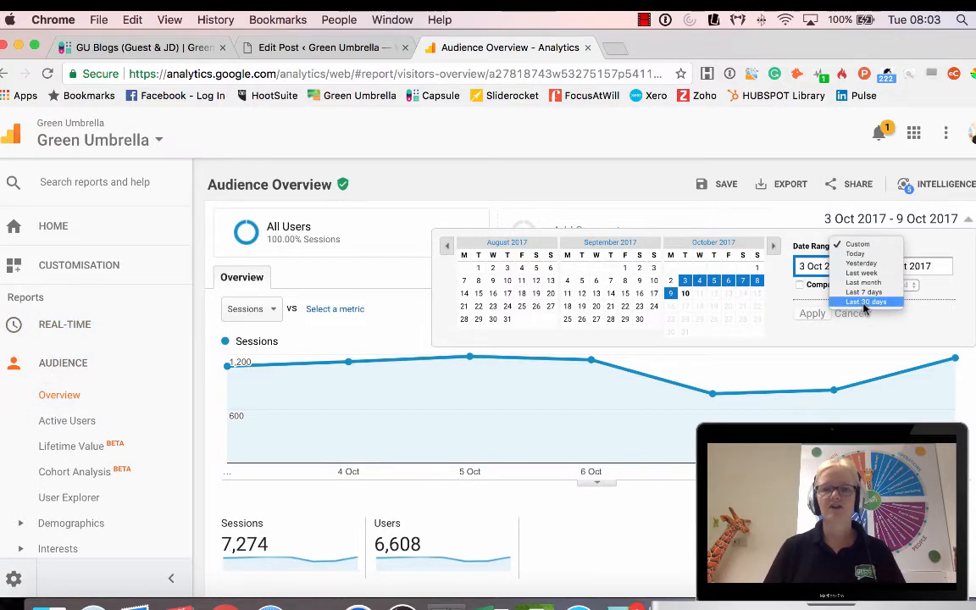
{"action": "left_click", "coordinate": [865, 302]}
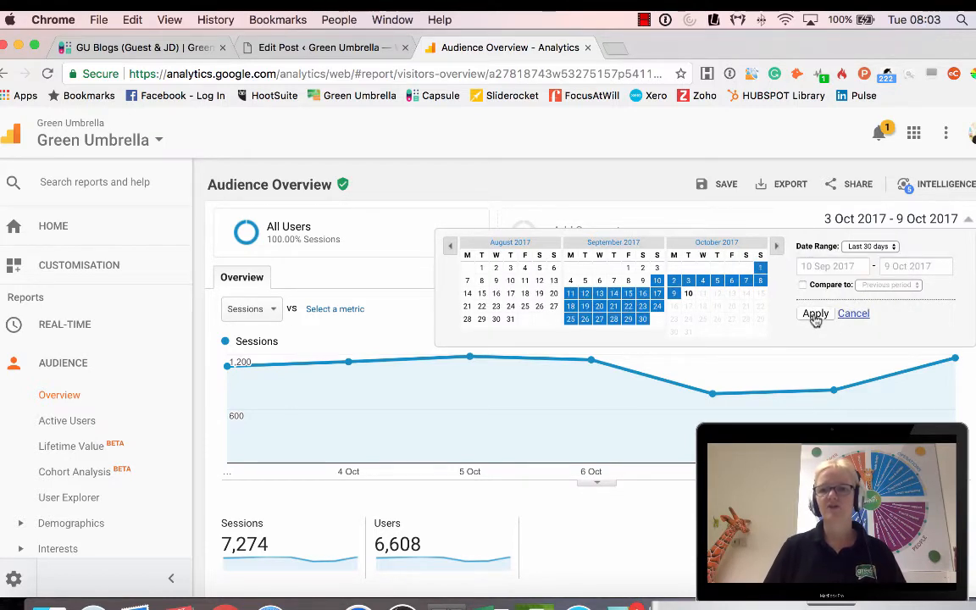
{"action": "left_click", "coordinate": [814, 312]}
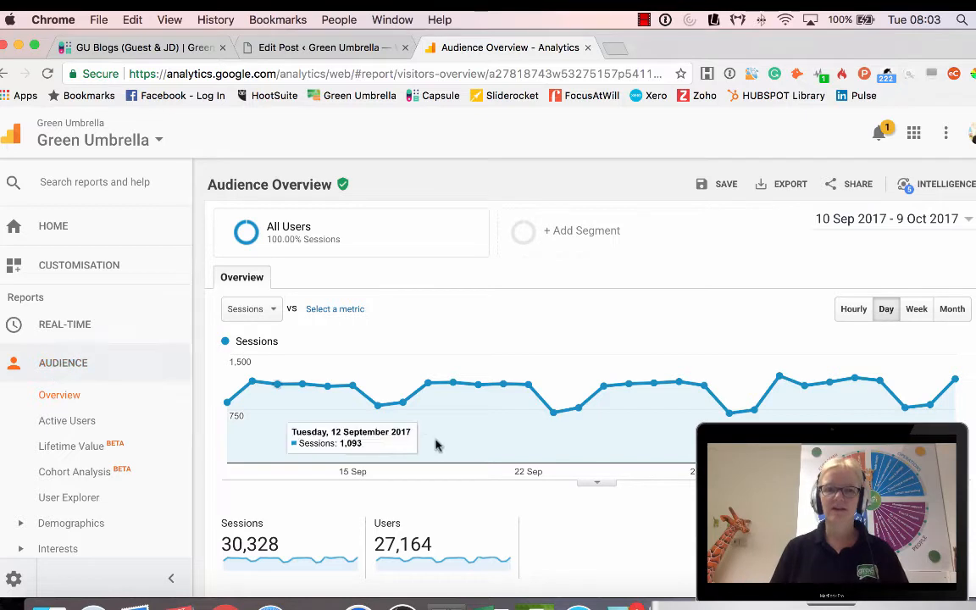
{"action": "scroll", "scroll_direction": "down", "scroll_amount": 3}
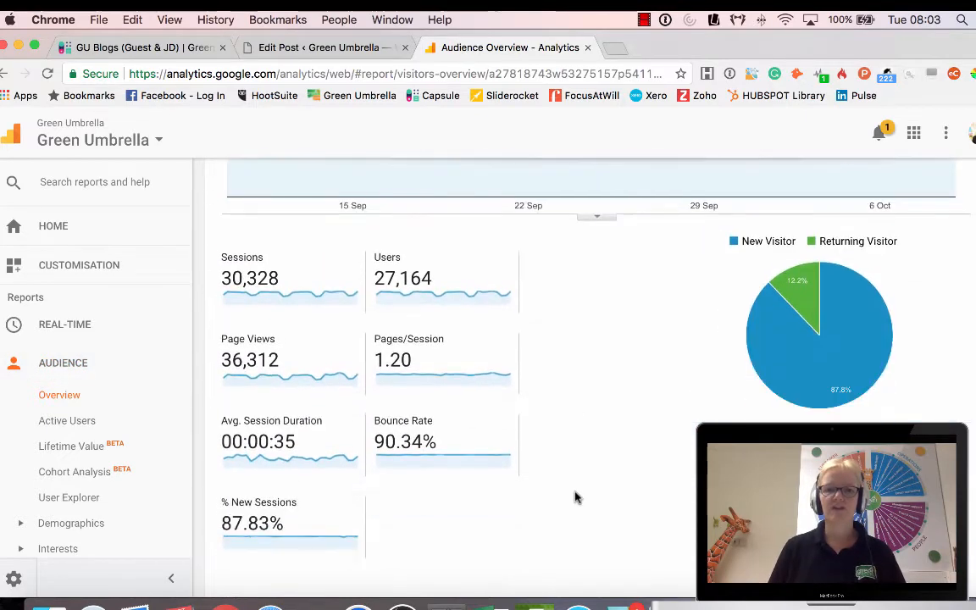
{"action": "mouse_move", "coordinate": [283, 320]}
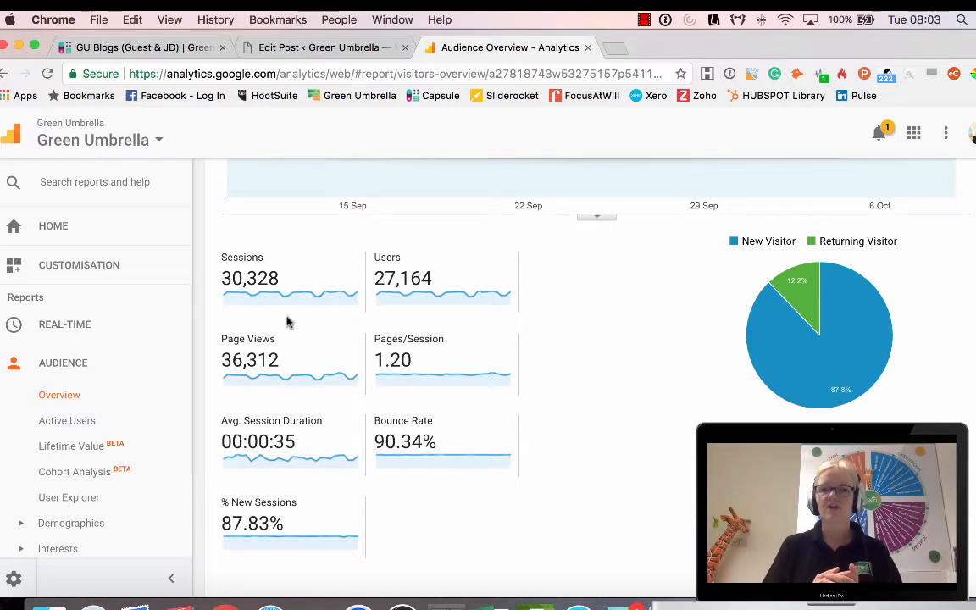
{"action": "left_click_drag", "start_coordinate": [255, 225], "coordinate": [288, 321]}
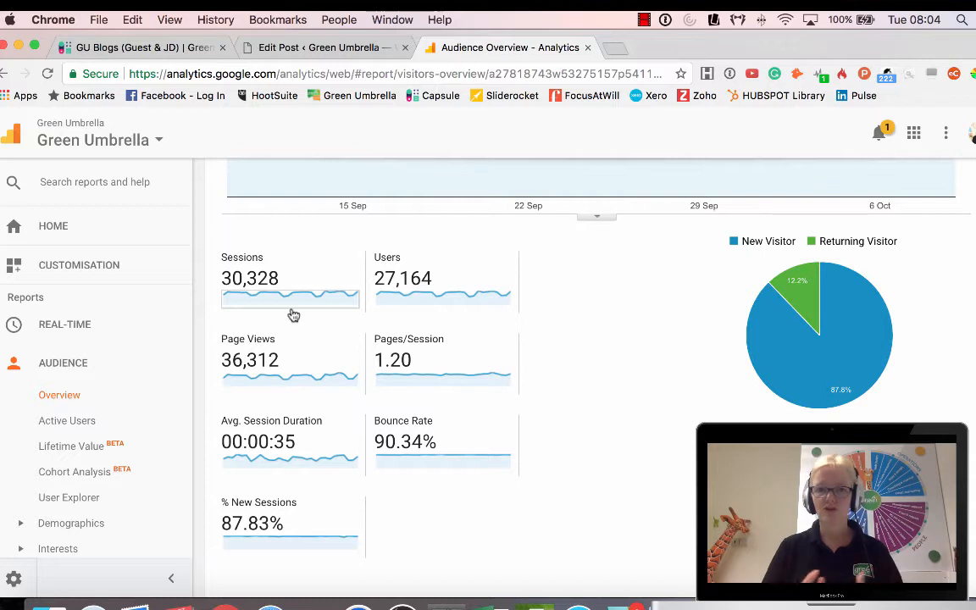
{"action": "mouse_move", "coordinate": [284, 424]}
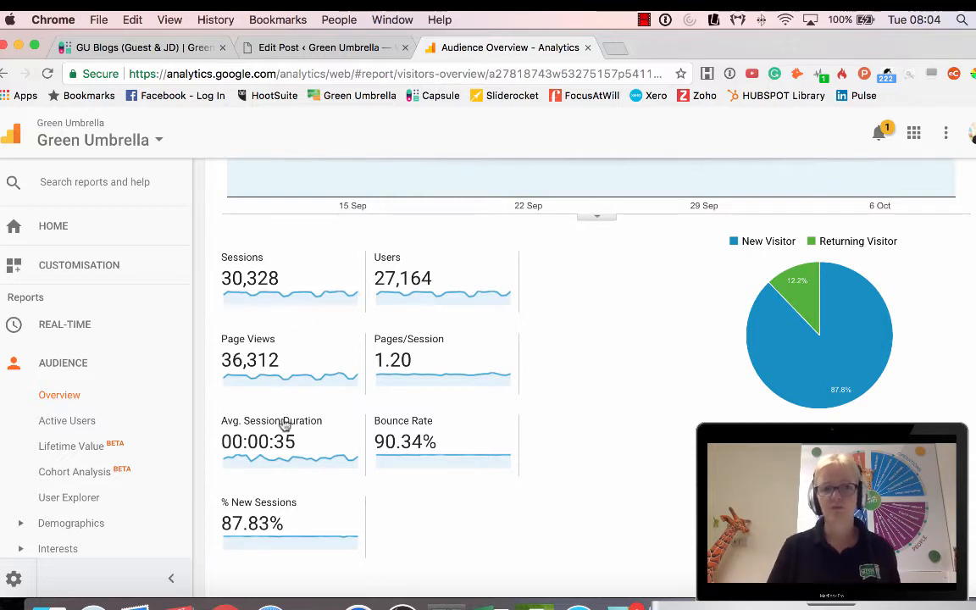
{"action": "mouse_move", "coordinate": [305, 455]}
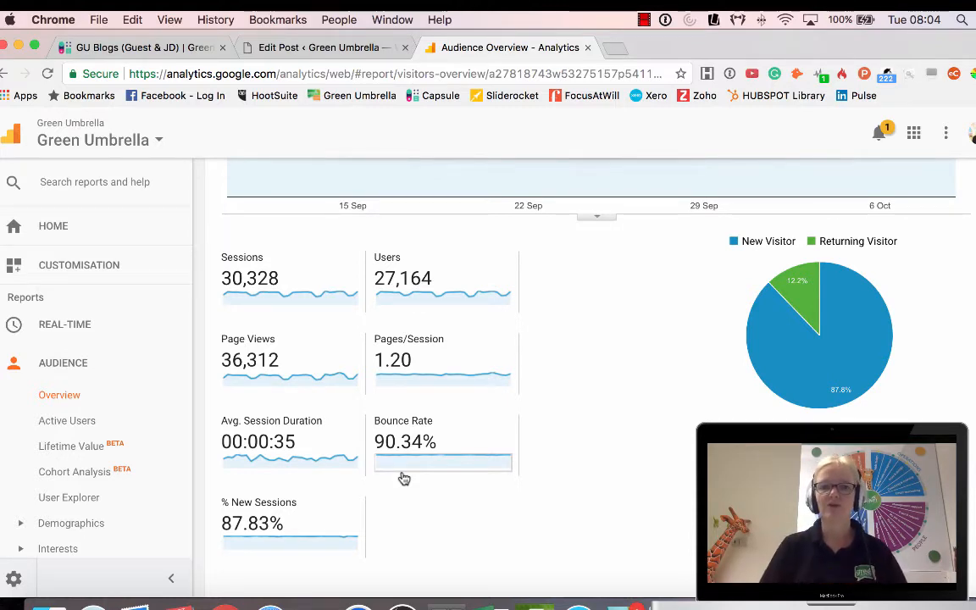
{"action": "mouse_move", "coordinate": [447, 499]}
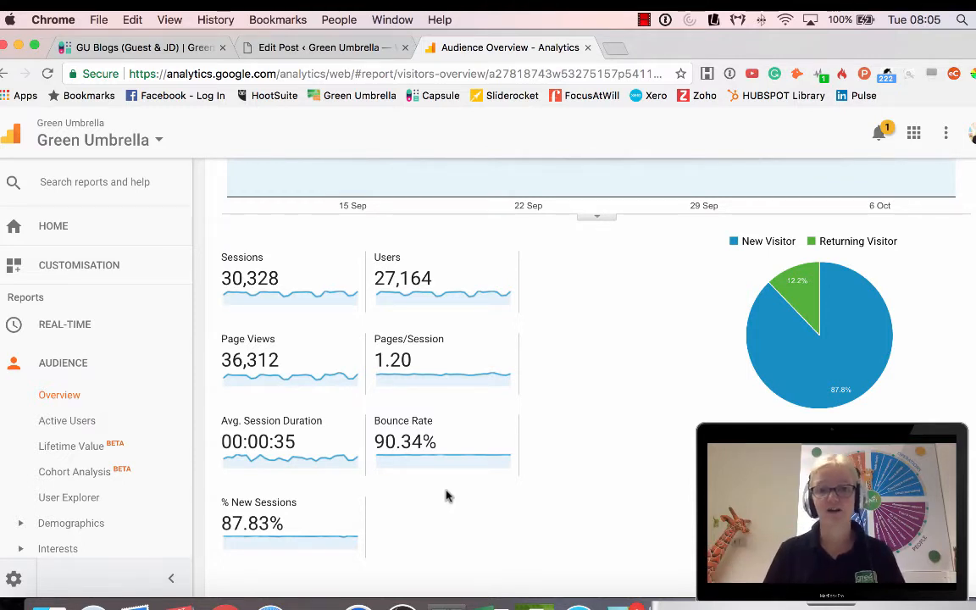
View sessions by Country under Demographics, then switch the breakdown to City
{"action": "scroll", "scroll_direction": "down", "scroll_amount": 3}
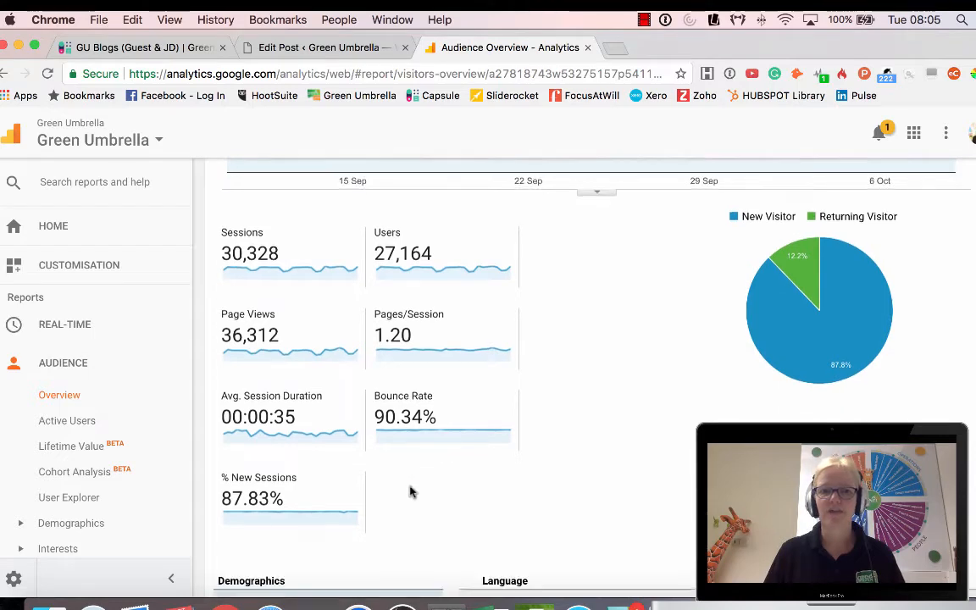
{"action": "scroll", "scroll_direction": "down", "scroll_amount": 3}
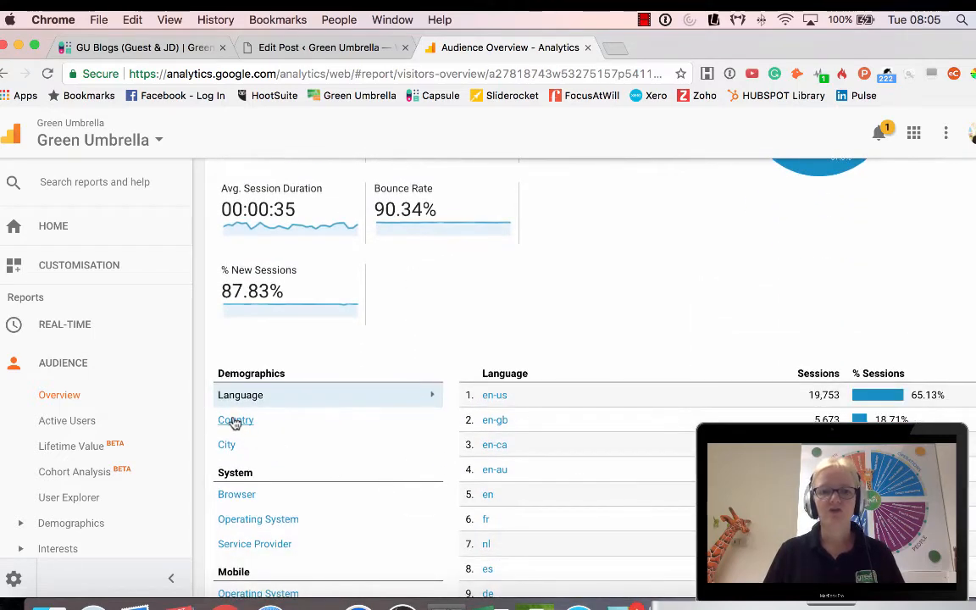
{"action": "left_click", "coordinate": [235, 420]}
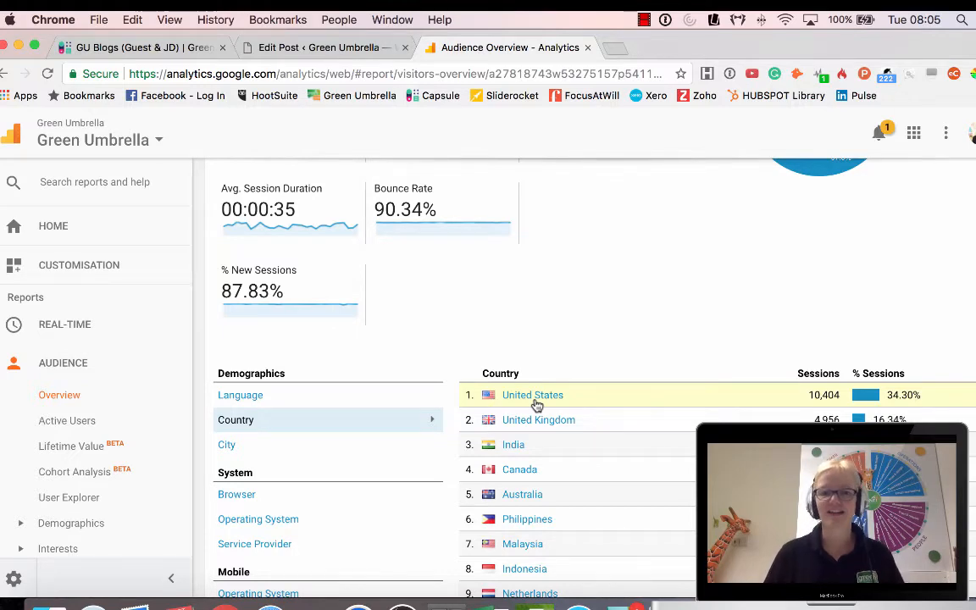
{"action": "mouse_move", "coordinate": [527, 420]}
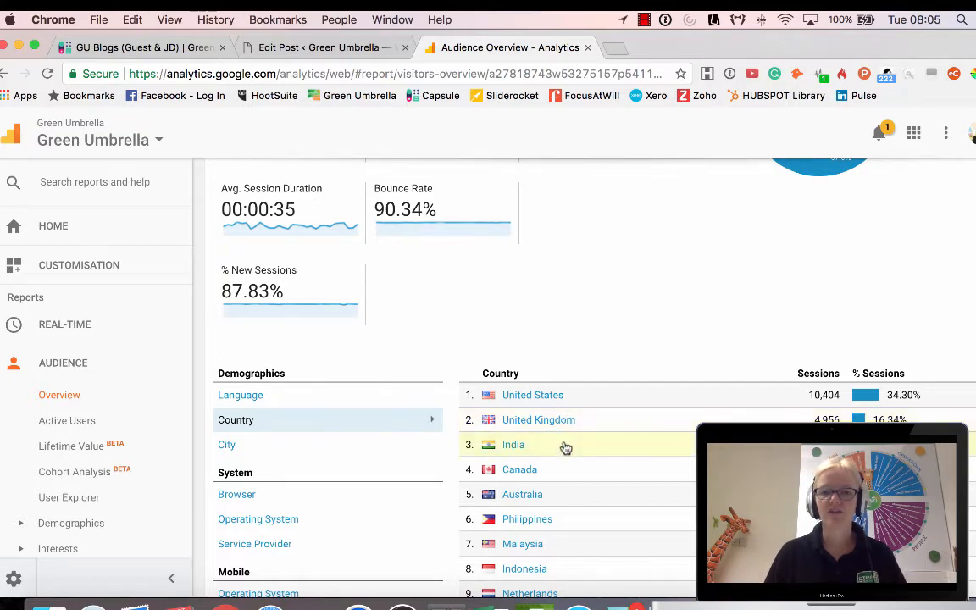
{"action": "mouse_move", "coordinate": [527, 518]}
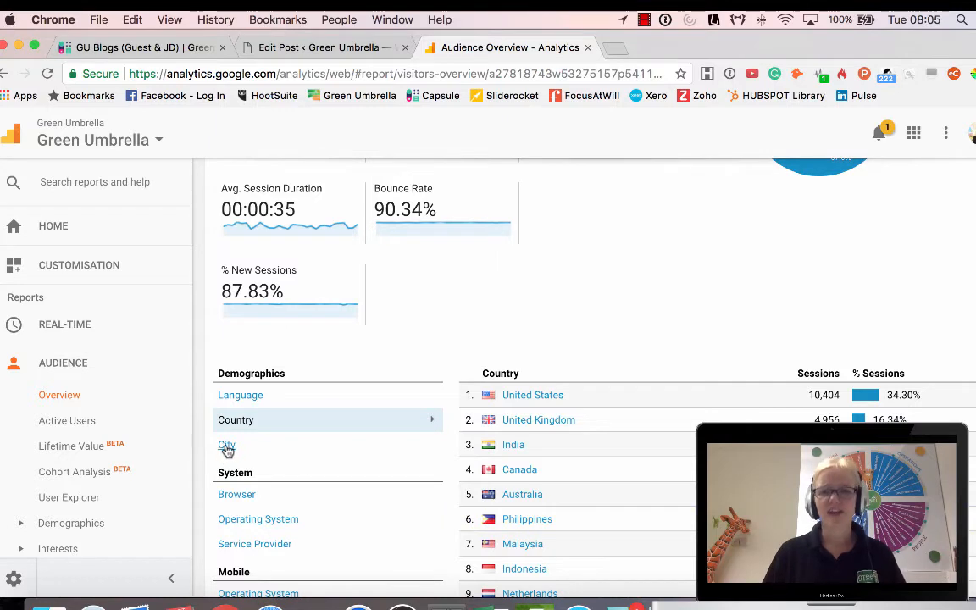
{"action": "left_click", "coordinate": [226, 446]}
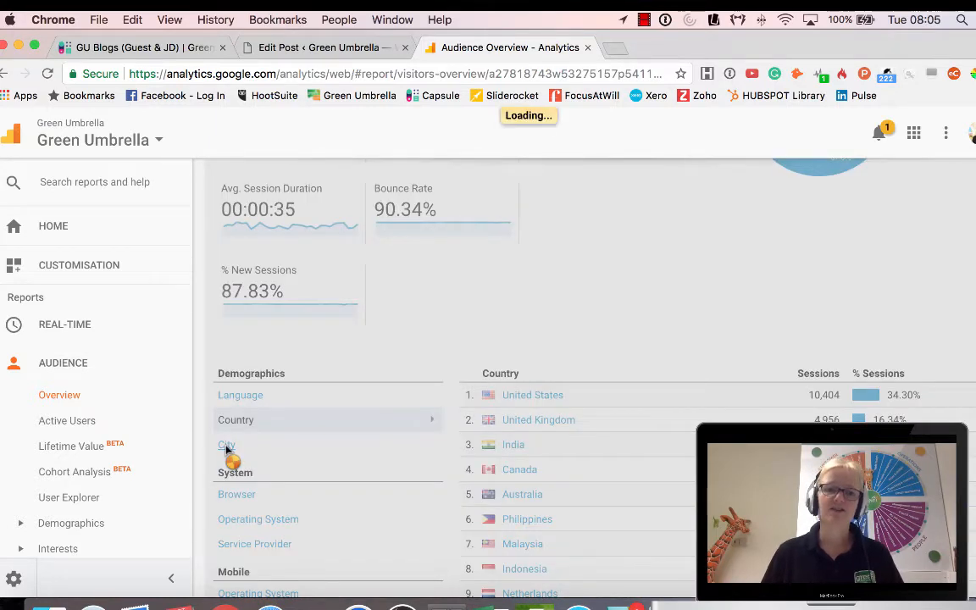
{"action": "left_click", "coordinate": [226, 444]}
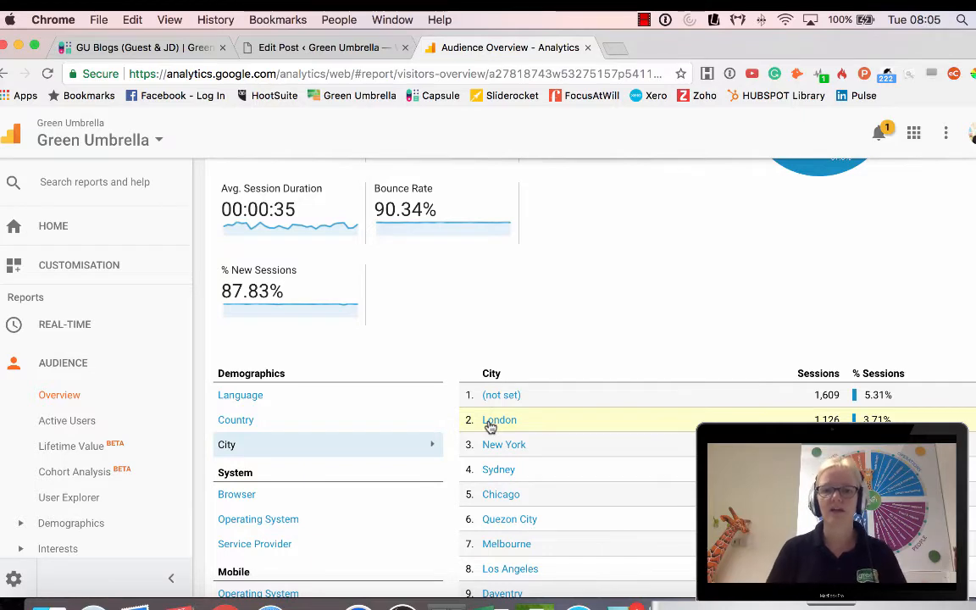
{"action": "scroll", "scroll_direction": "down", "scroll_amount": 3}
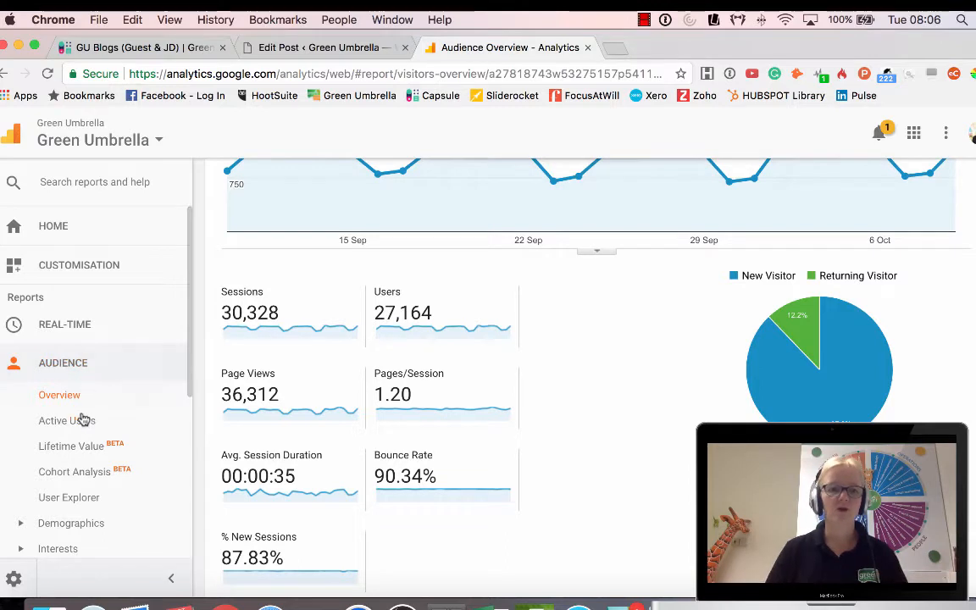
{"action": "scroll", "scroll_direction": "down", "scroll_amount": 3}
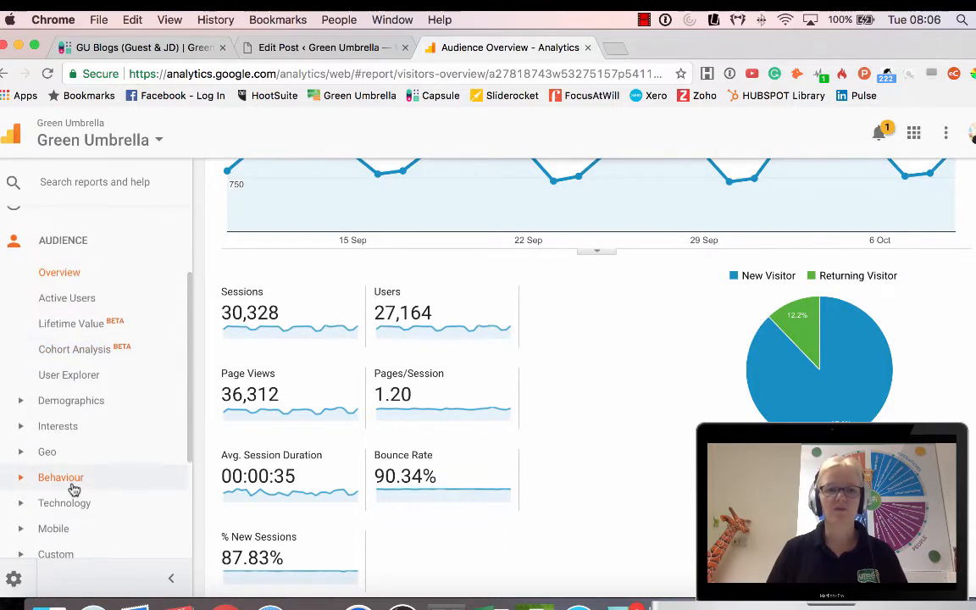
{"action": "scroll", "scroll_direction": "down", "scroll_amount": 3}
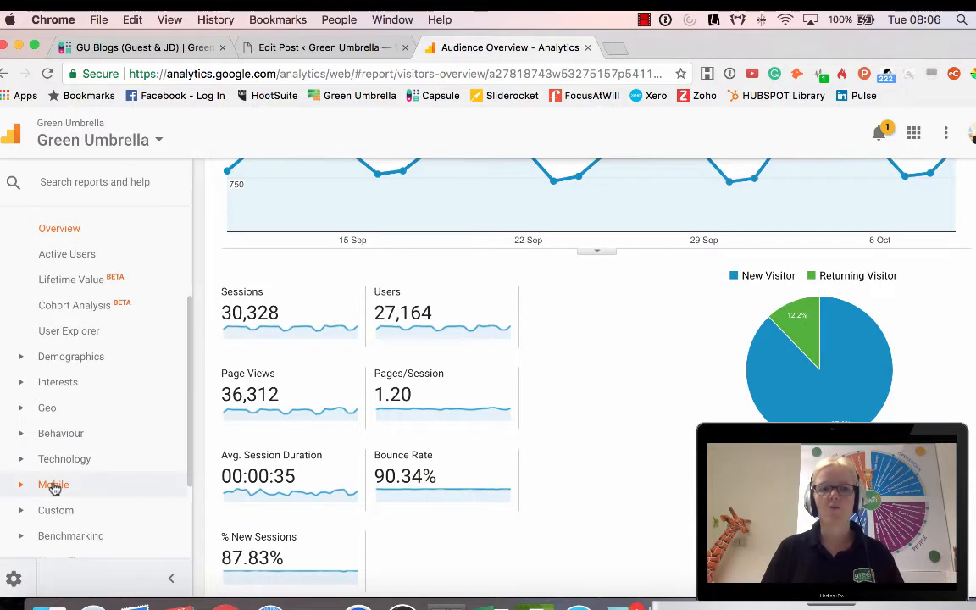
{"action": "left_click", "coordinate": [52, 484]}
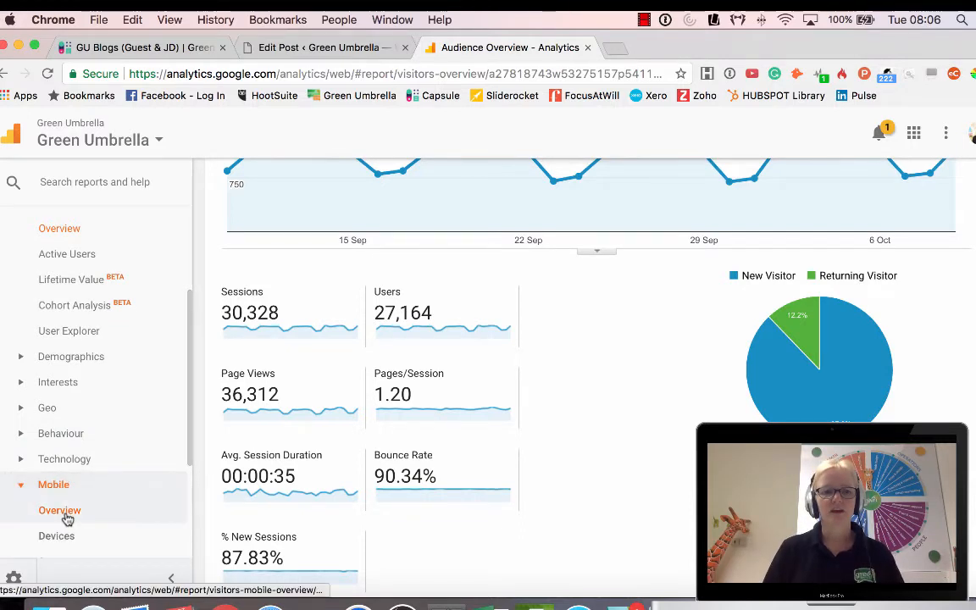
{"action": "left_click", "coordinate": [59, 510]}
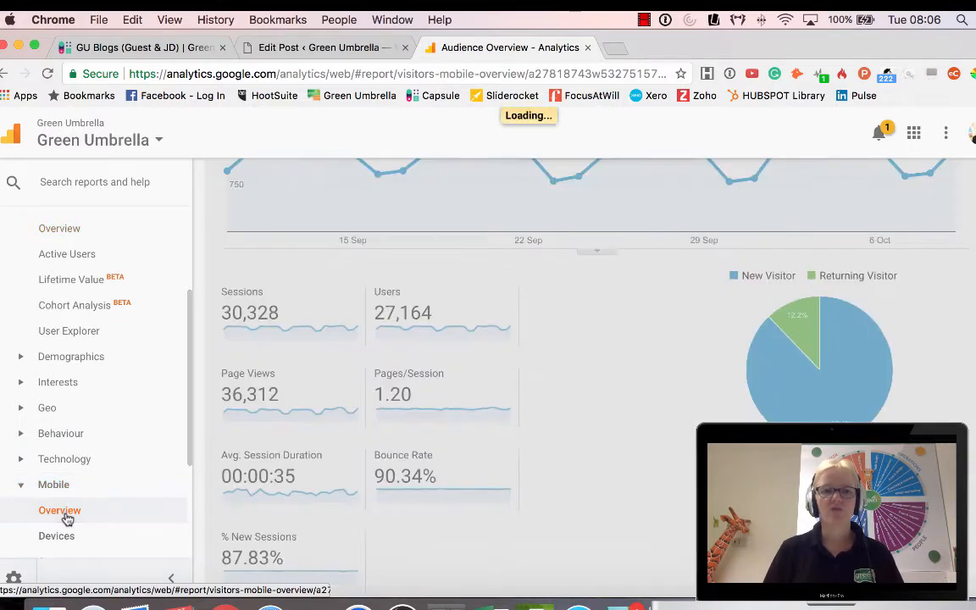
{"action": "left_click", "coordinate": [60, 510]}
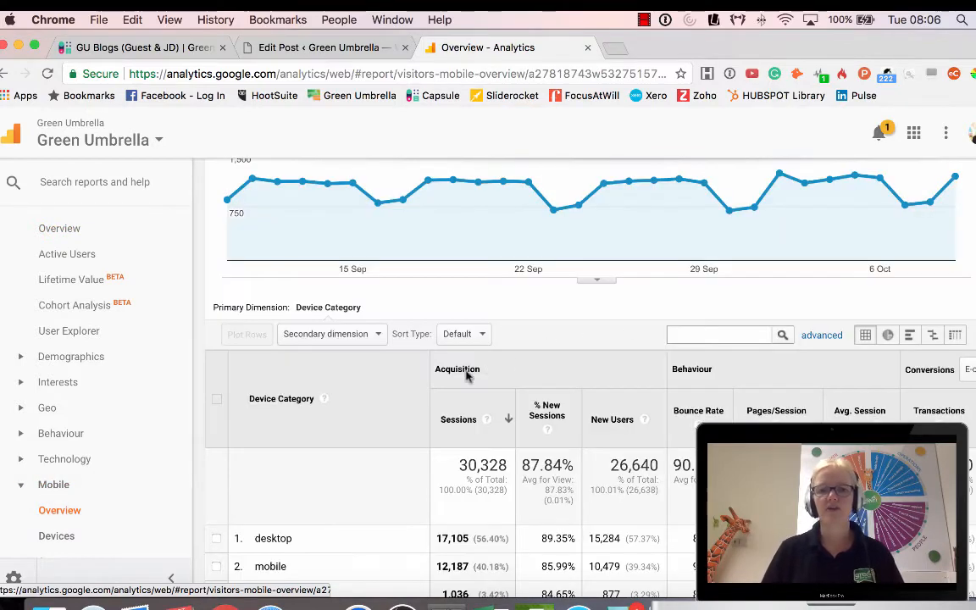
{"action": "scroll", "scroll_direction": "down", "scroll_amount": 3}
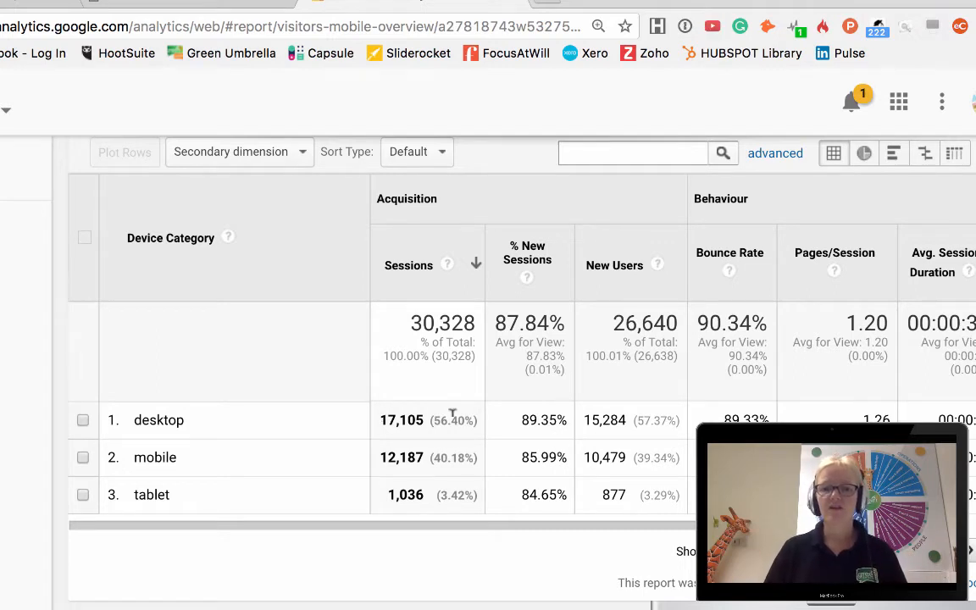
{"action": "mouse_move", "coordinate": [439, 476]}
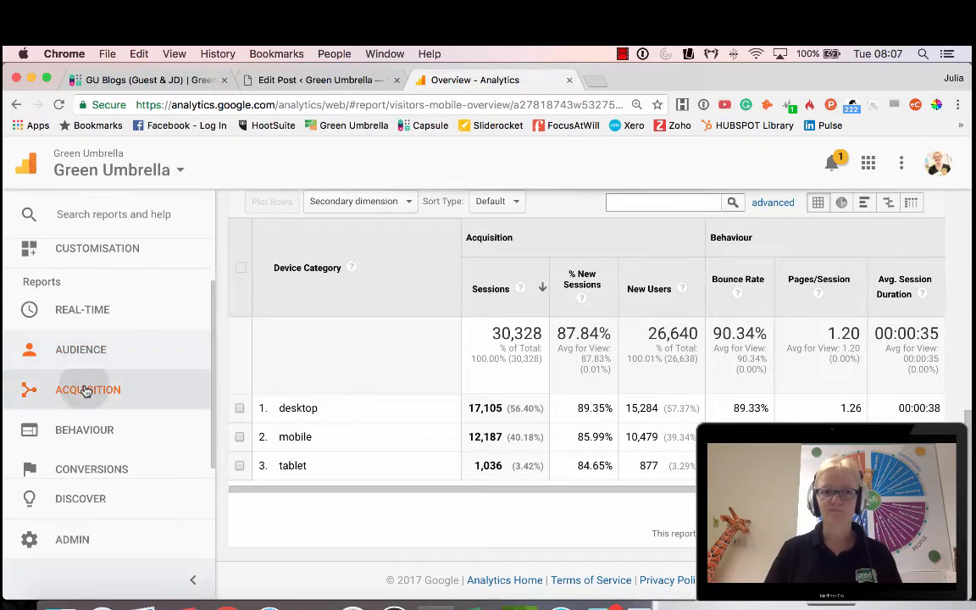
Open Acquisition Overview and scroll through sessions per channel, led by Organic Search 26,618
{"action": "left_click", "coordinate": [88, 390]}
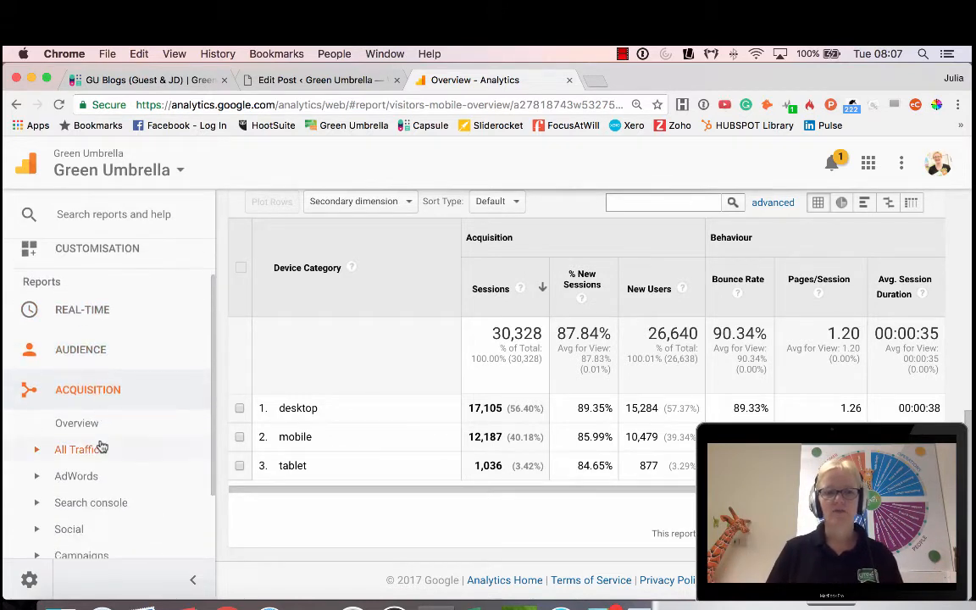
{"action": "left_click", "coordinate": [76, 423]}
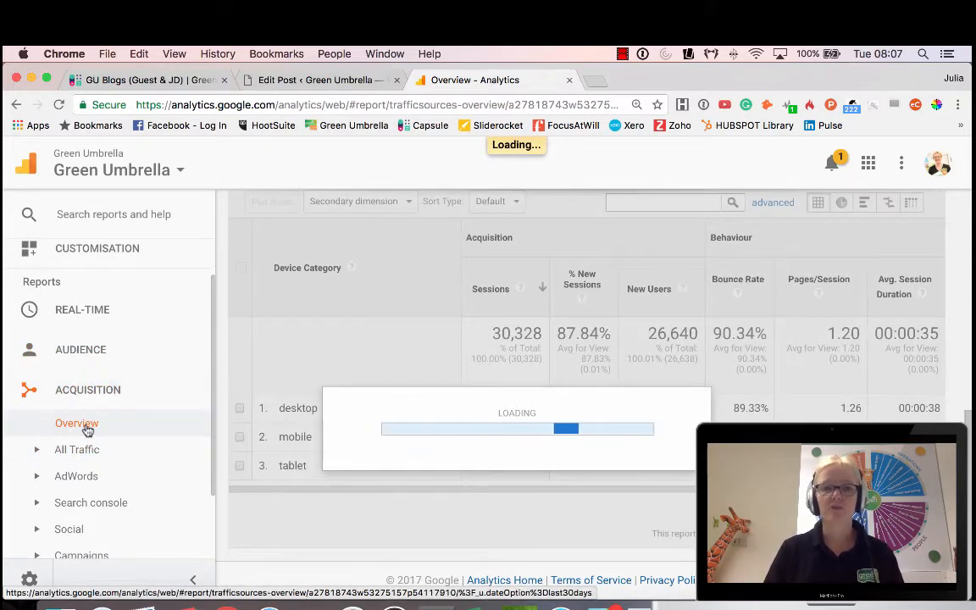
{"action": "left_click", "coordinate": [76, 423]}
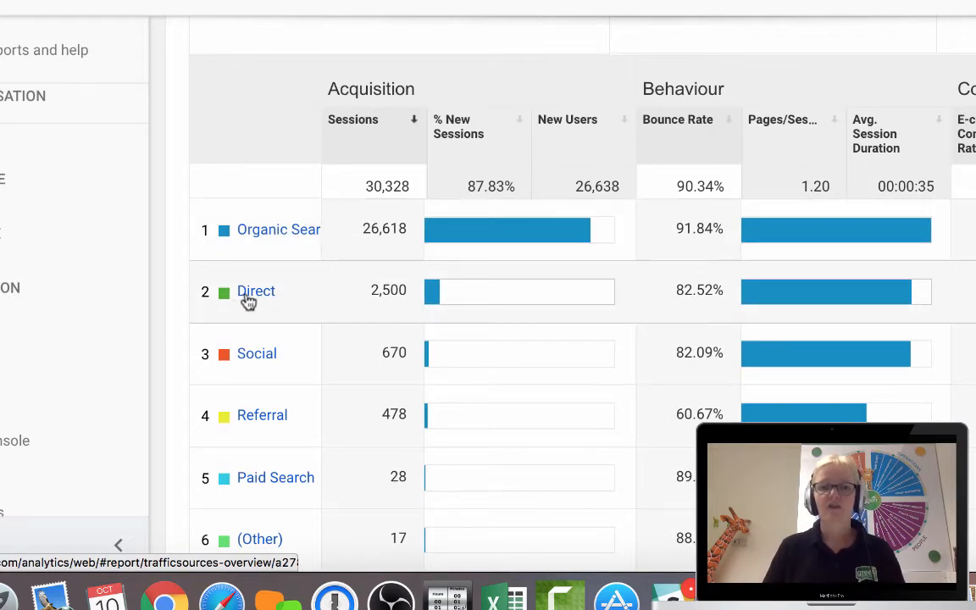
{"action": "mouse_move", "coordinate": [275, 299]}
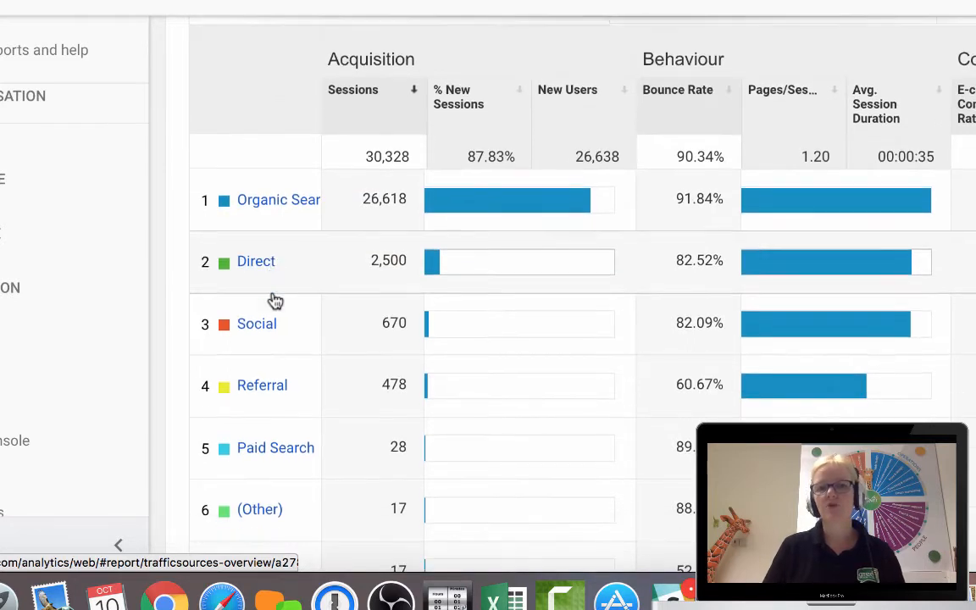
{"action": "mouse_move", "coordinate": [257, 272]}
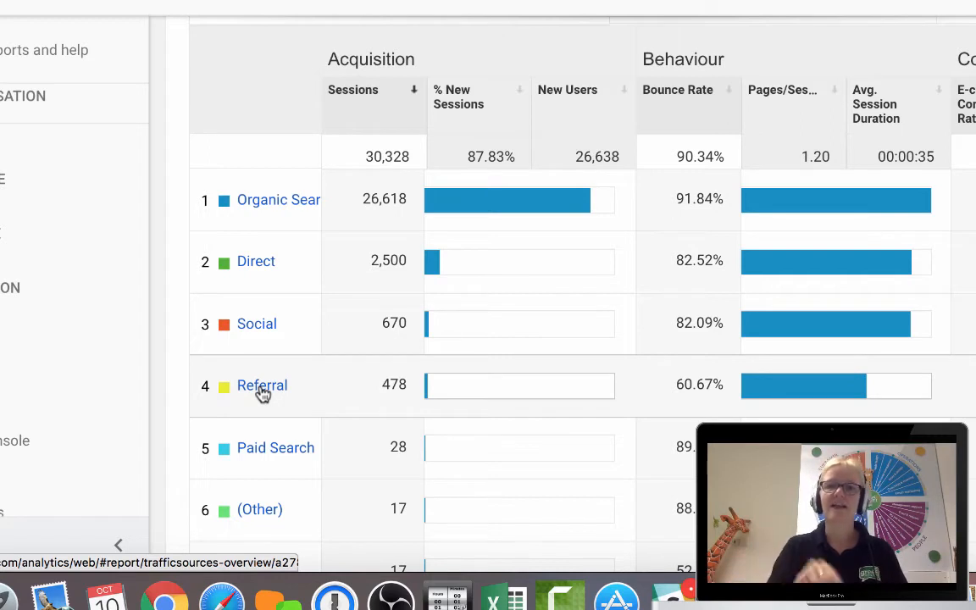
{"action": "mouse_move", "coordinate": [262, 400]}
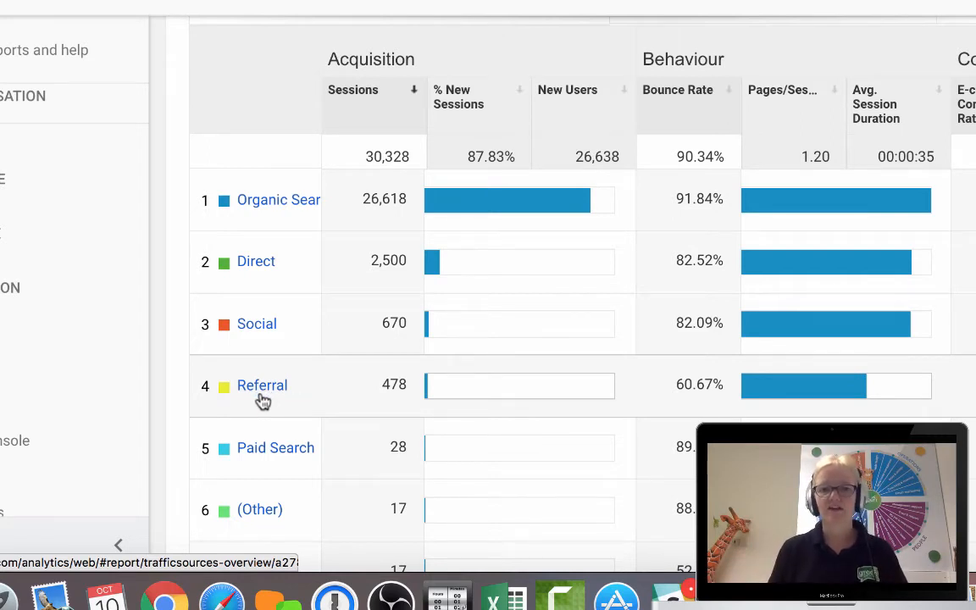
{"action": "mouse_move", "coordinate": [282, 395]}
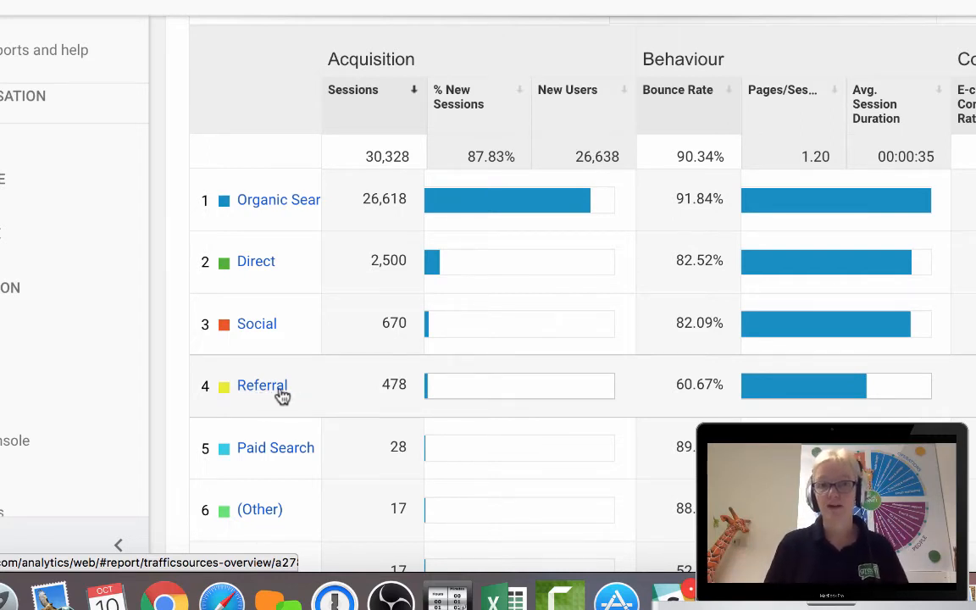
{"action": "scroll", "scroll_direction": "down", "scroll_amount": 3}
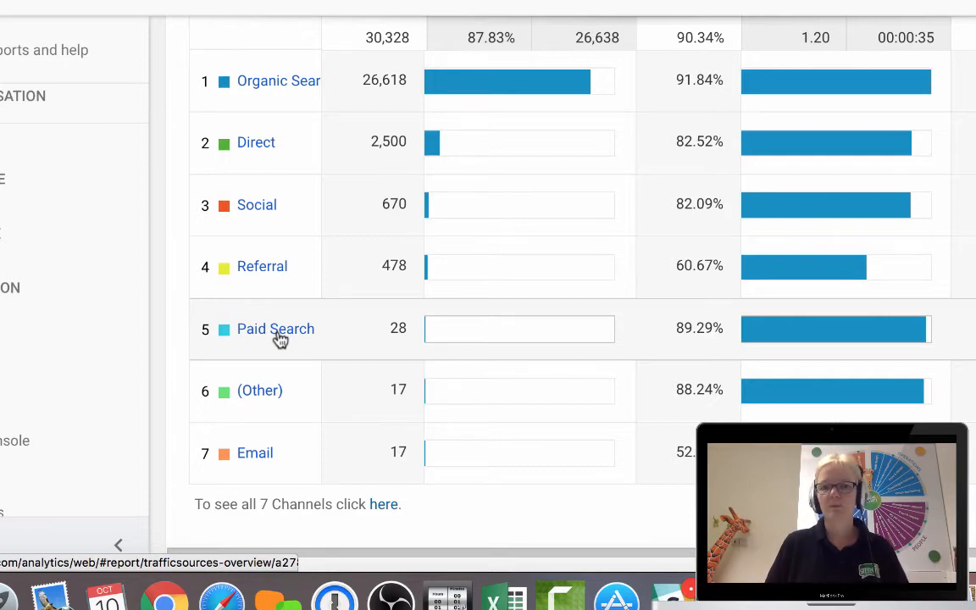
{"action": "mouse_move", "coordinate": [280, 339]}
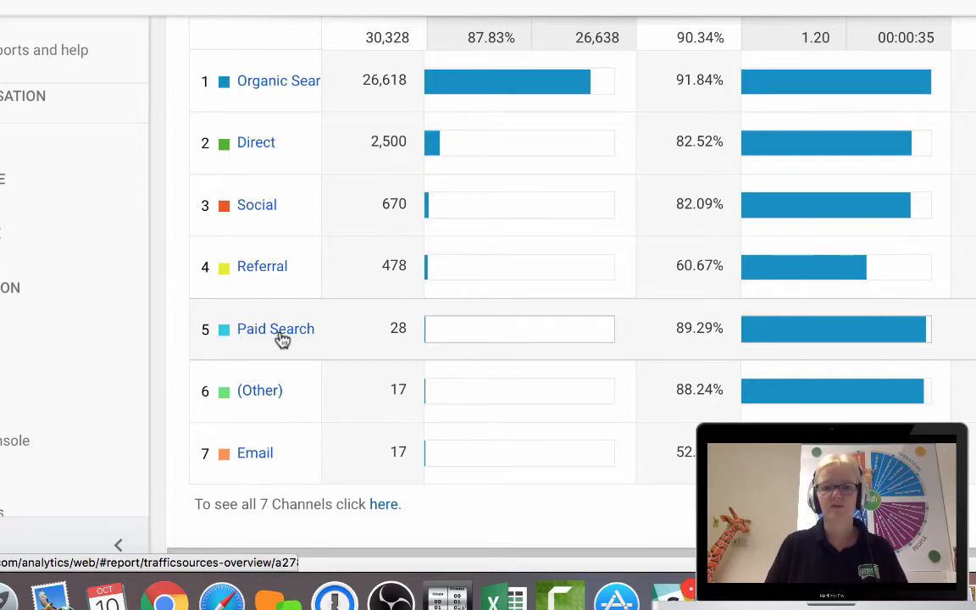
{"action": "mouse_move", "coordinate": [280, 457]}
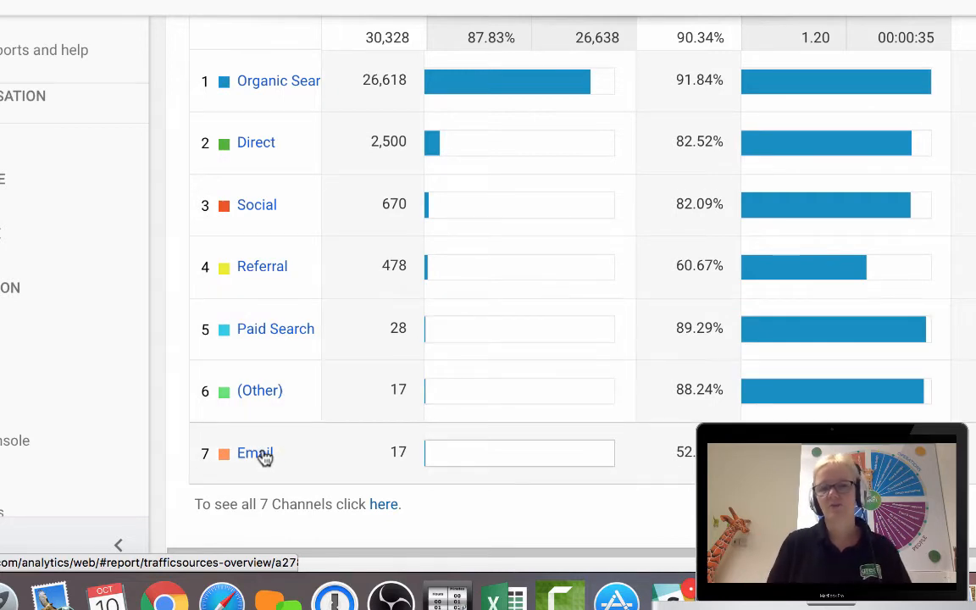
{"action": "mouse_move", "coordinate": [271, 388]}
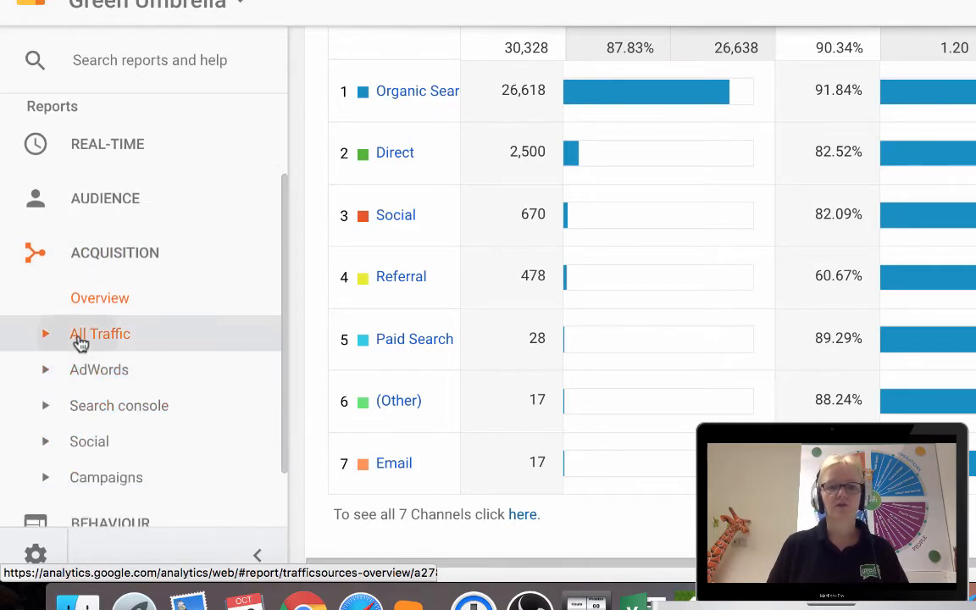
Expand All Traffic under Acquisition and open the Referrals report
{"action": "left_click", "coordinate": [100, 333]}
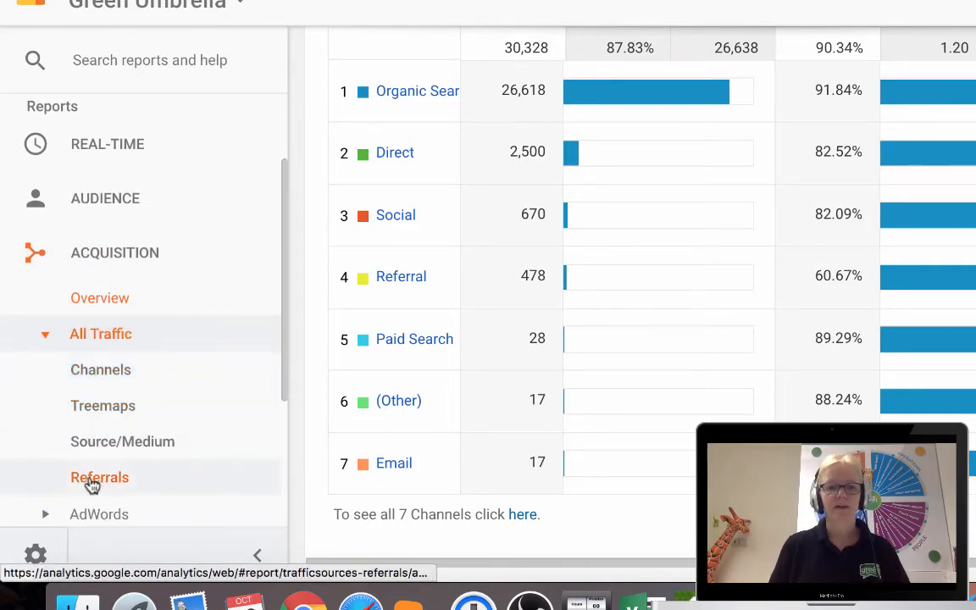
{"action": "left_click", "coordinate": [99, 477]}
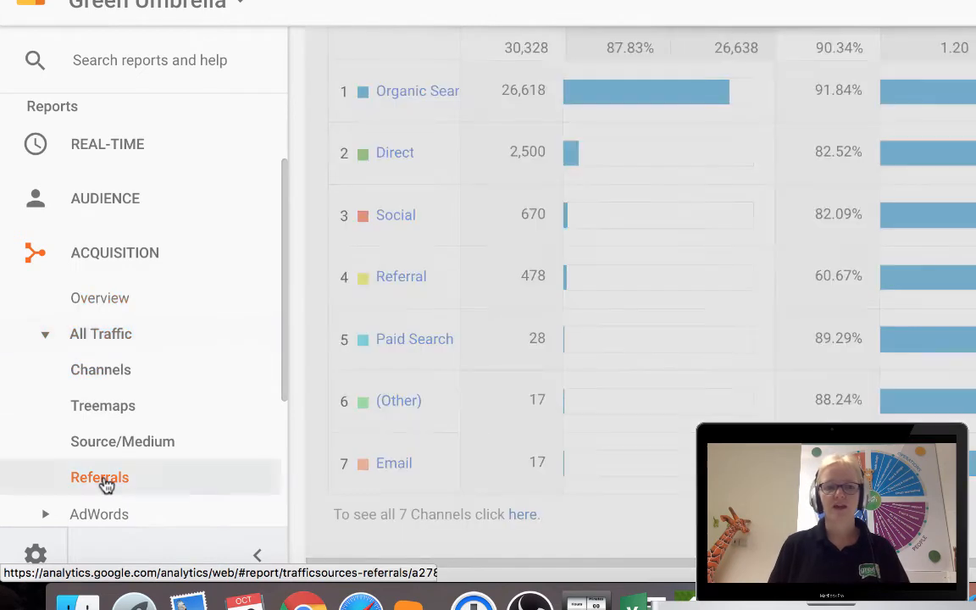
{"action": "left_click", "coordinate": [99, 477]}
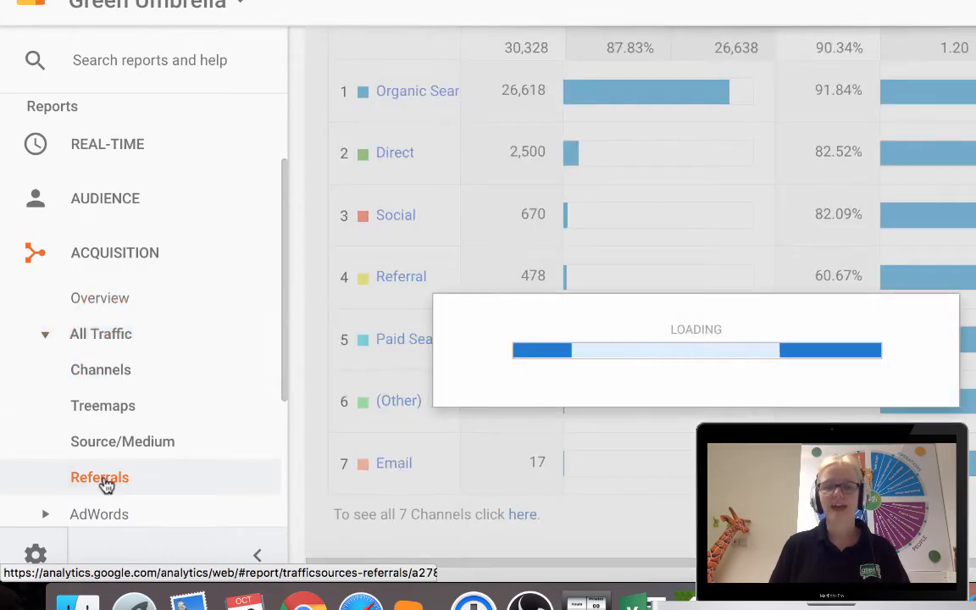
Load the Referrals table, led by m.facebook.com (270) and green-umbrella.biz (218)
{"action": "left_click", "coordinate": [99, 477]}
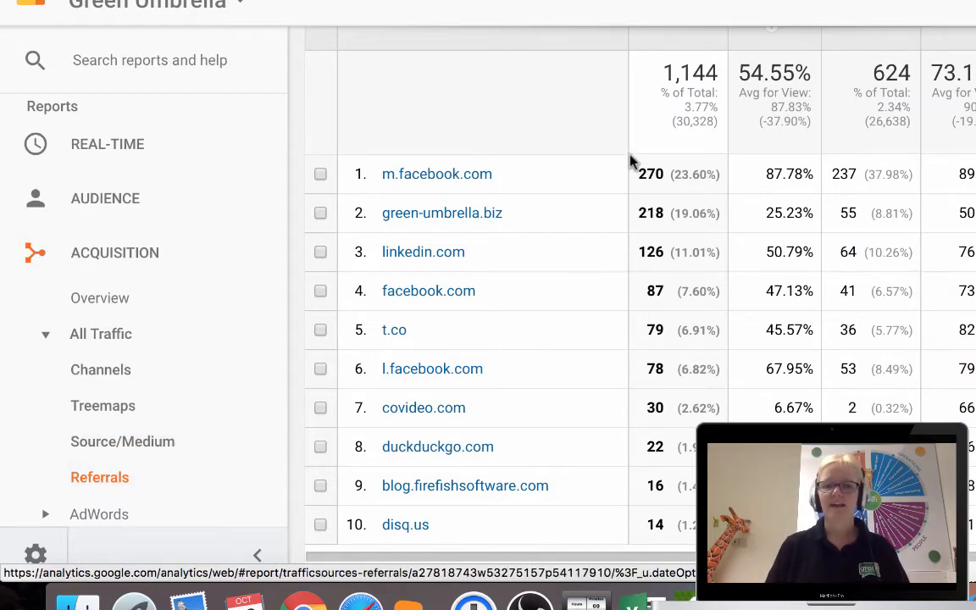
{"action": "mouse_move", "coordinate": [437, 173]}
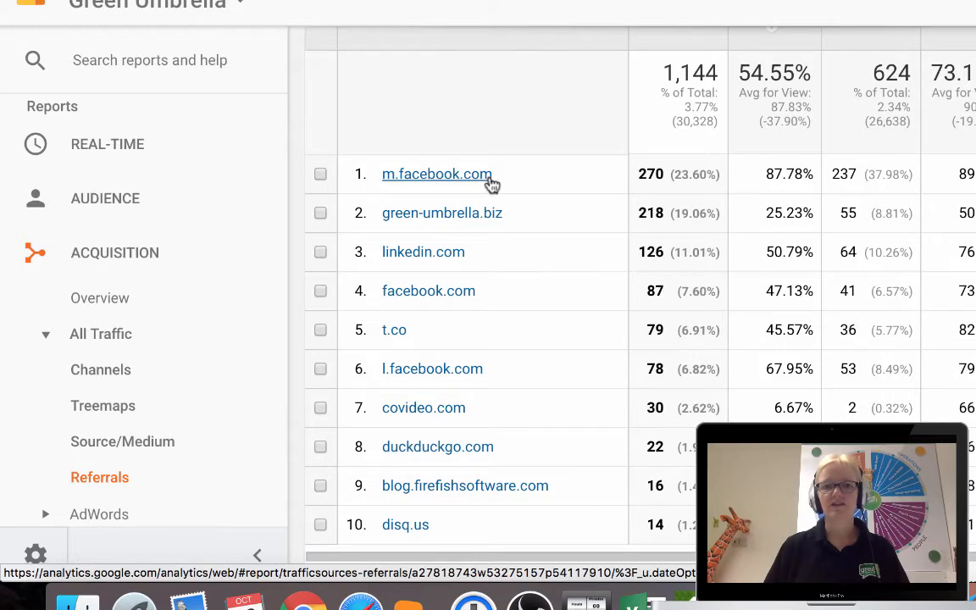
{"action": "mouse_move", "coordinate": [458, 271]}
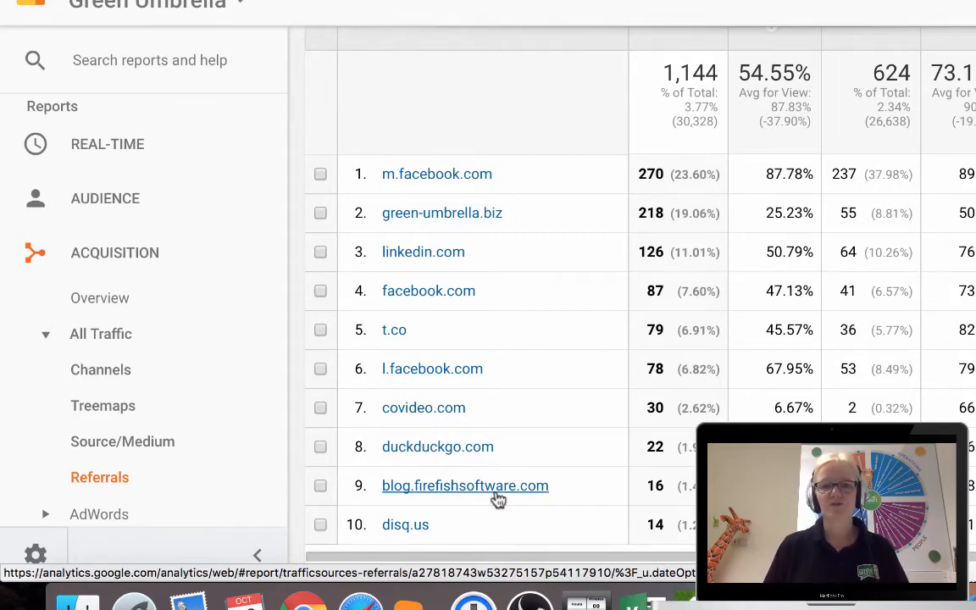
{"action": "mouse_move", "coordinate": [415, 531]}
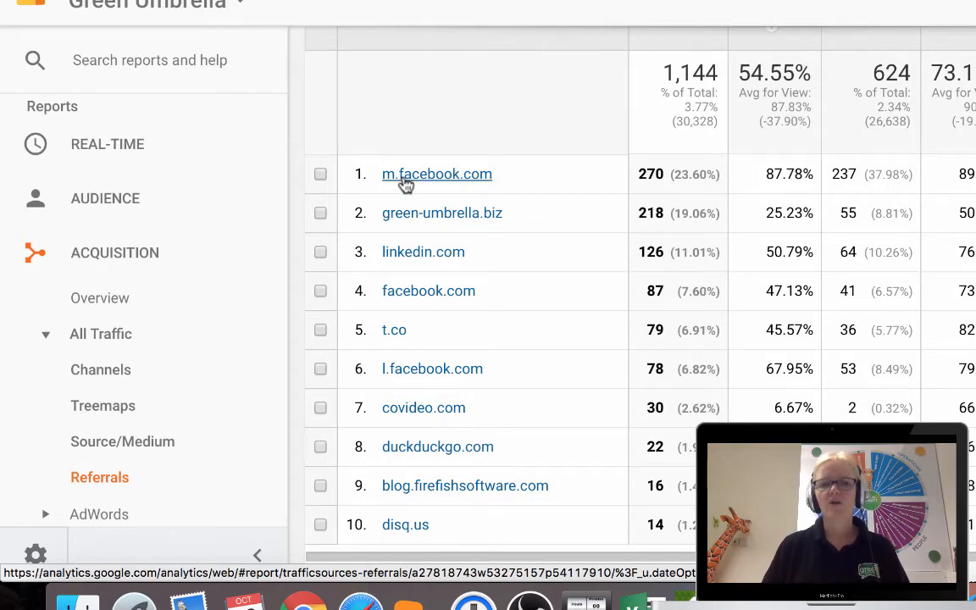
{"action": "mouse_move", "coordinate": [402, 362]}
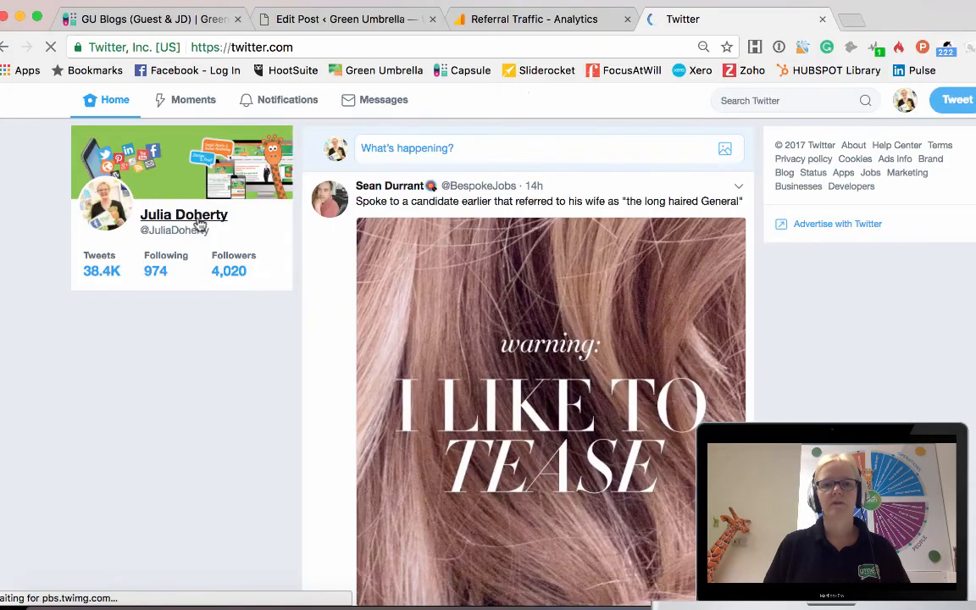
View the Julia Doherty Twitter profile, then go back to the Referrals report
{"action": "left_click", "coordinate": [183, 214]}
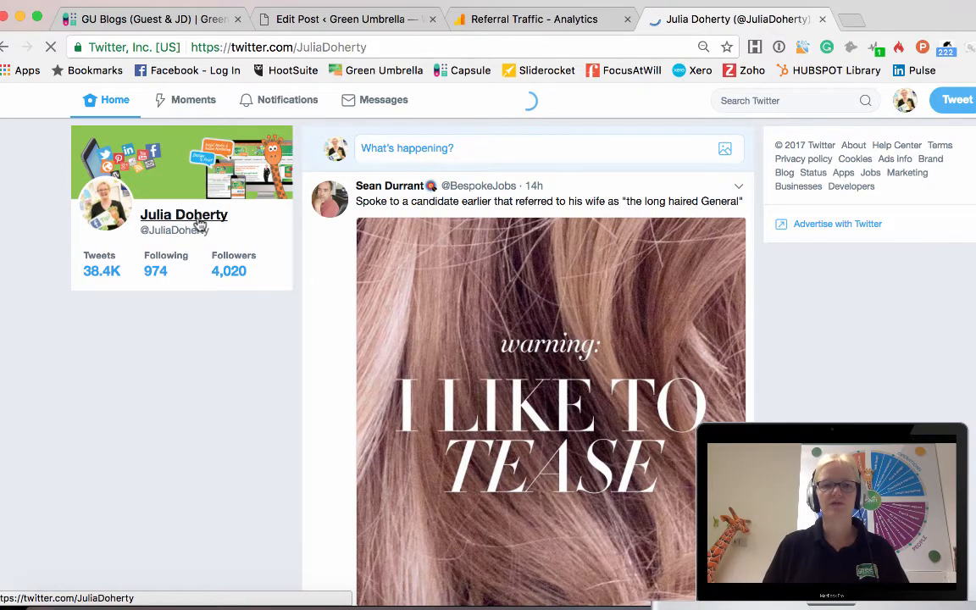
{"action": "left_click", "coordinate": [183, 214]}
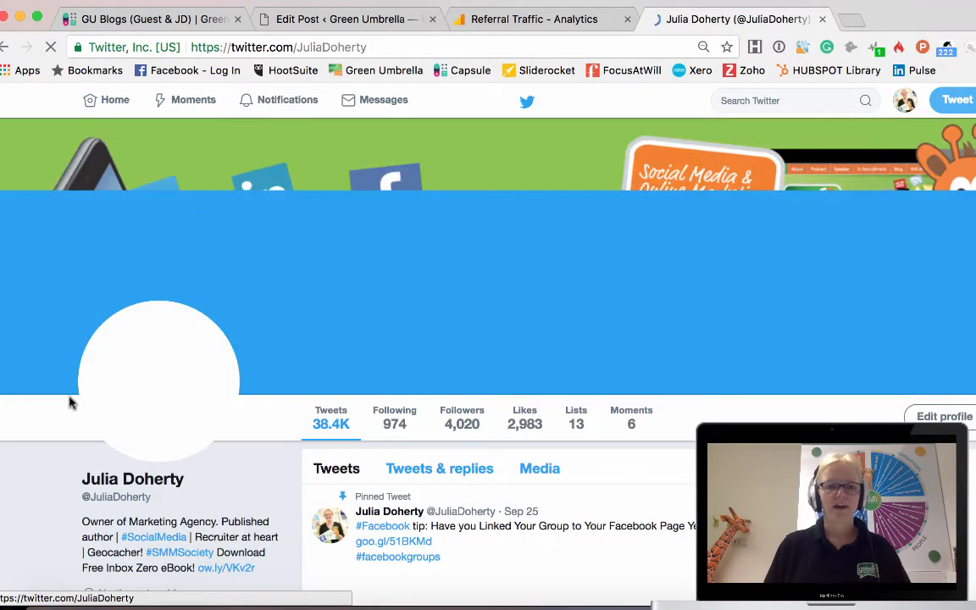
{"action": "scroll", "scroll_direction": "down", "scroll_amount": 3}
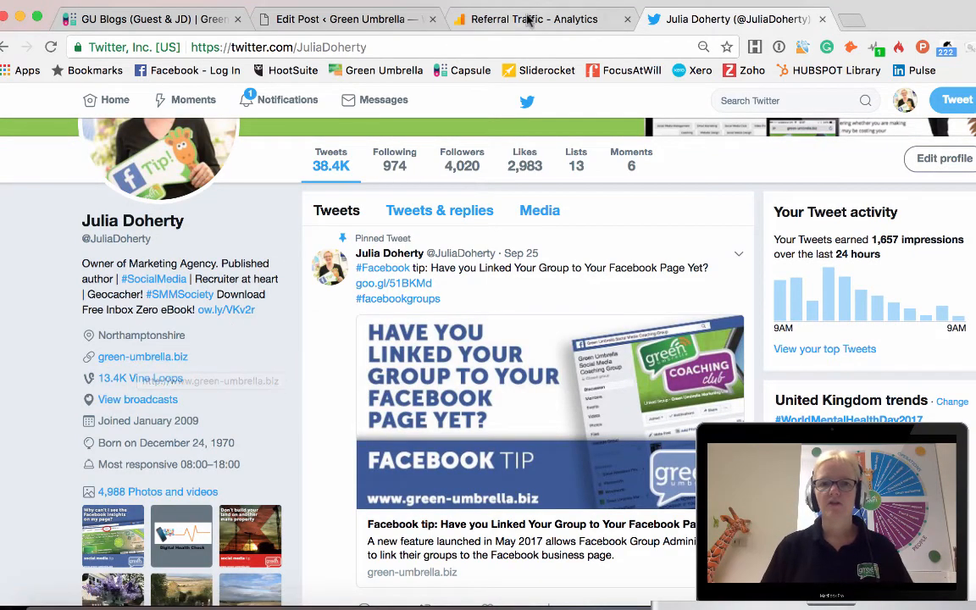
{"action": "left_click", "coordinate": [535, 19]}
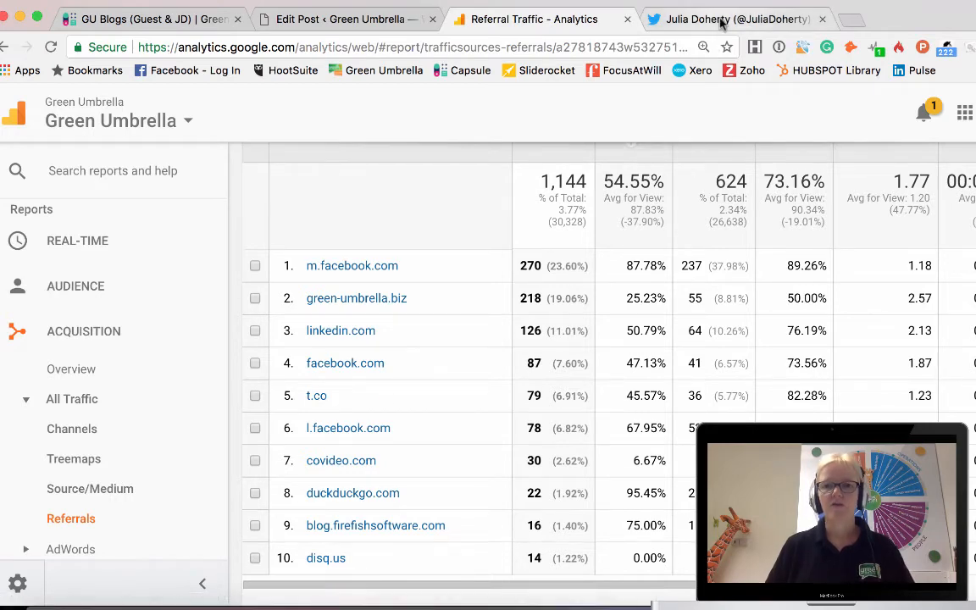
Recheck the Twitter profile's green-umbrella.biz link, then return to Referral Traffic
{"action": "left_click", "coordinate": [737, 19]}
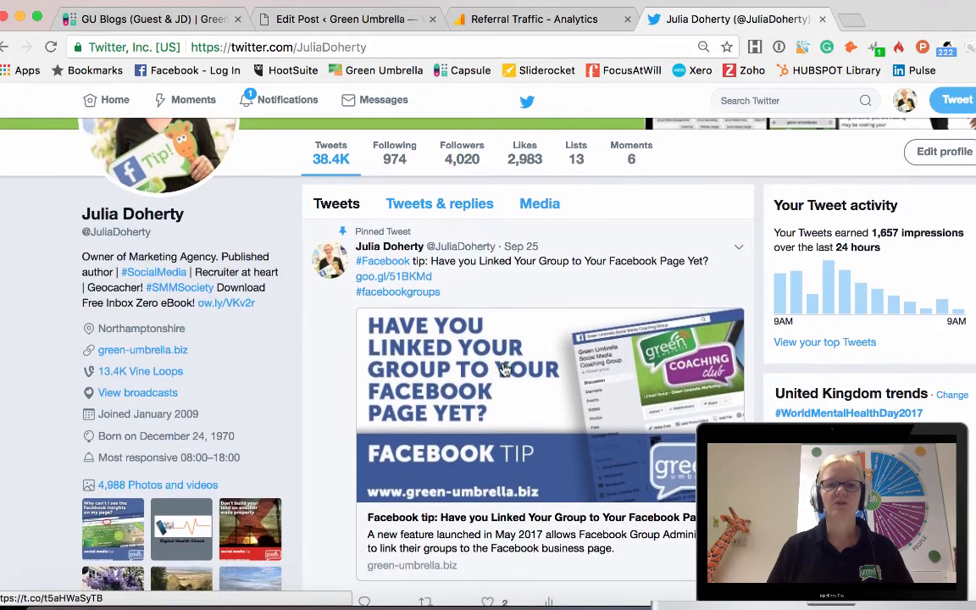
{"action": "scroll", "scroll_direction": "down", "scroll_amount": 3}
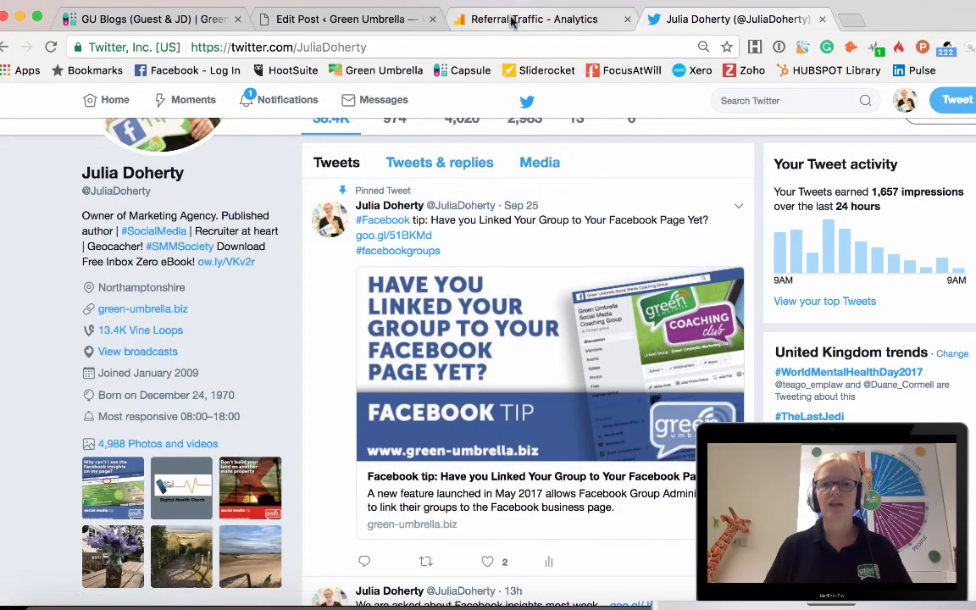
{"action": "left_click", "coordinate": [535, 19]}
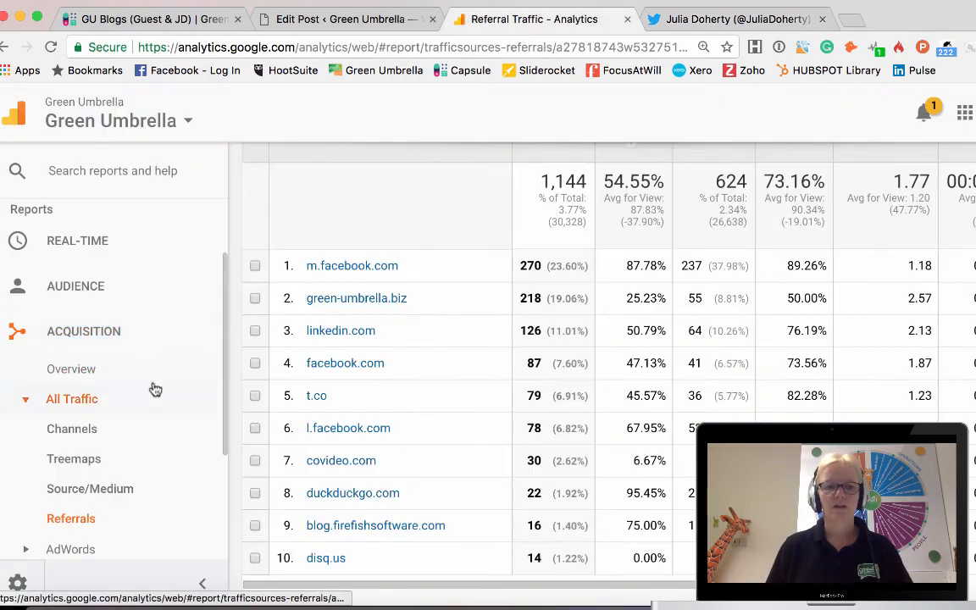
{"action": "scroll", "scroll_direction": "down", "scroll_amount": 3}
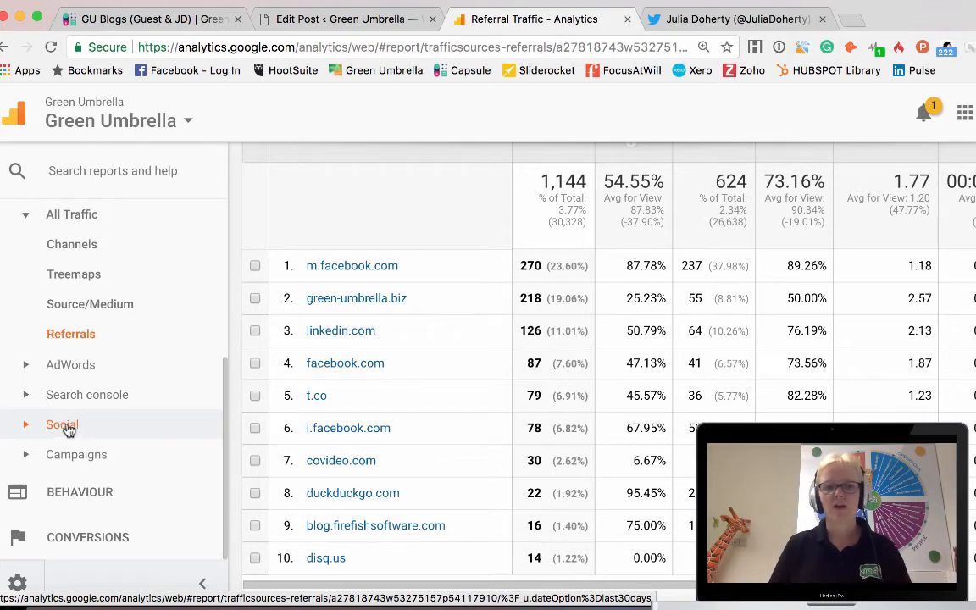
{"action": "mouse_move", "coordinate": [72, 427]}
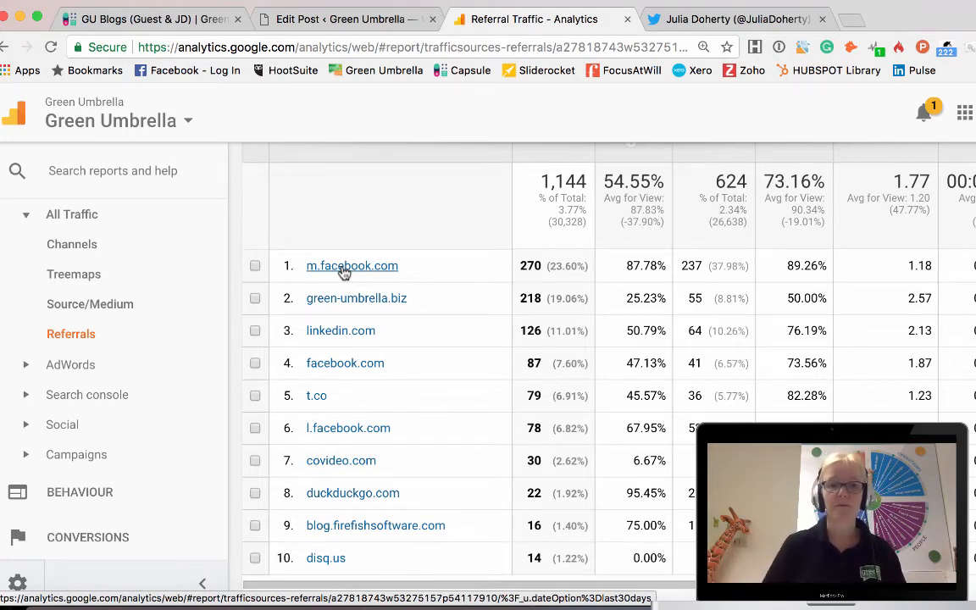
{"action": "mouse_move", "coordinate": [358, 373]}
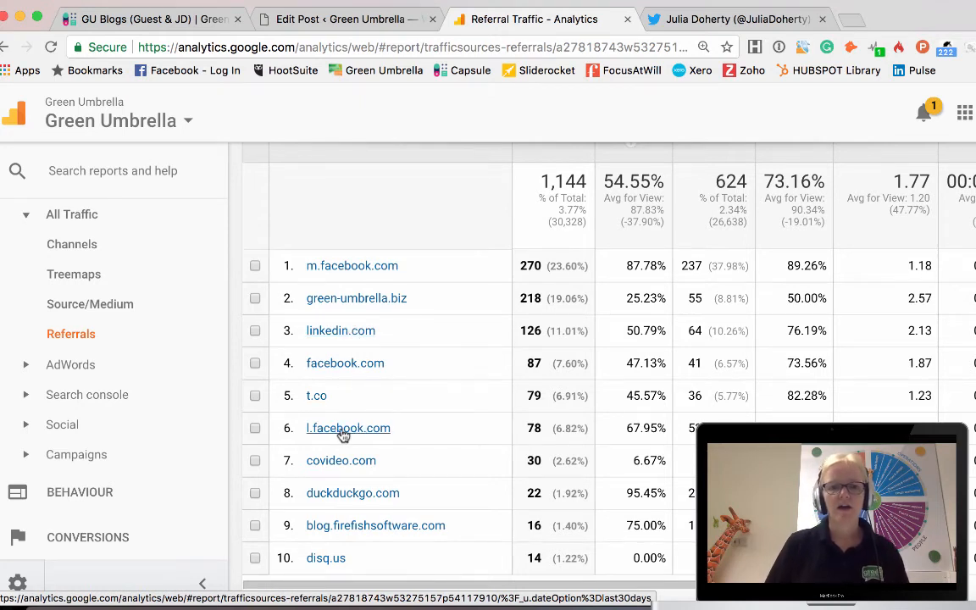
{"action": "mouse_move", "coordinate": [343, 465]}
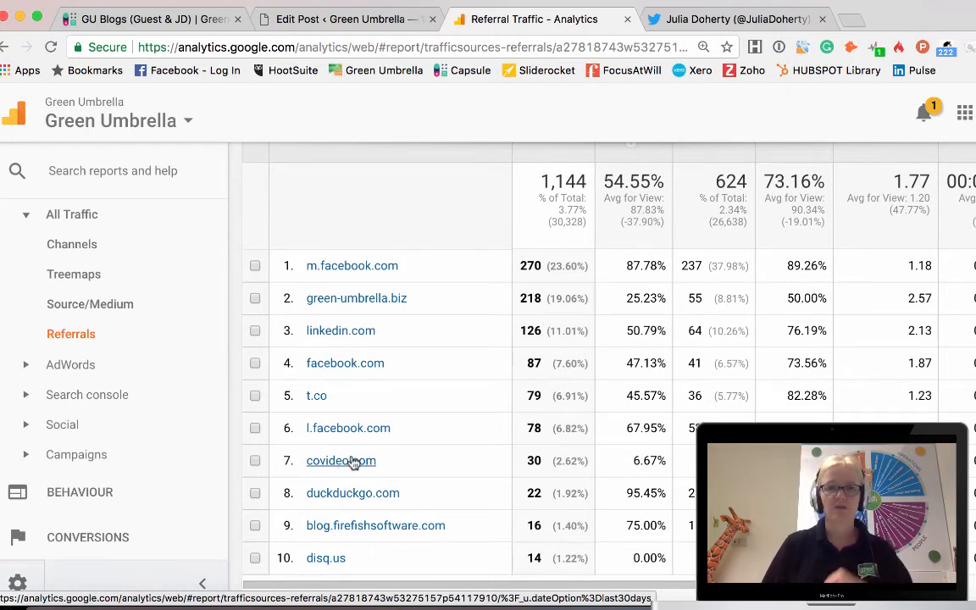
{"action": "mouse_move", "coordinate": [546, 474]}
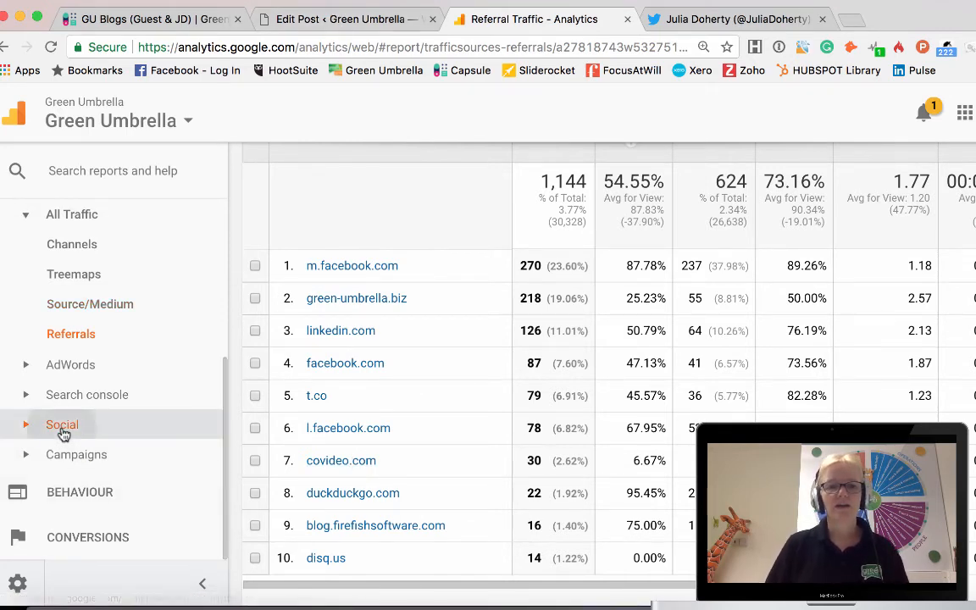
Open Social Overview and scroll to sessions per network: Facebook 451, LinkedIn 130, Twitter 81
{"action": "left_click", "coordinate": [62, 424]}
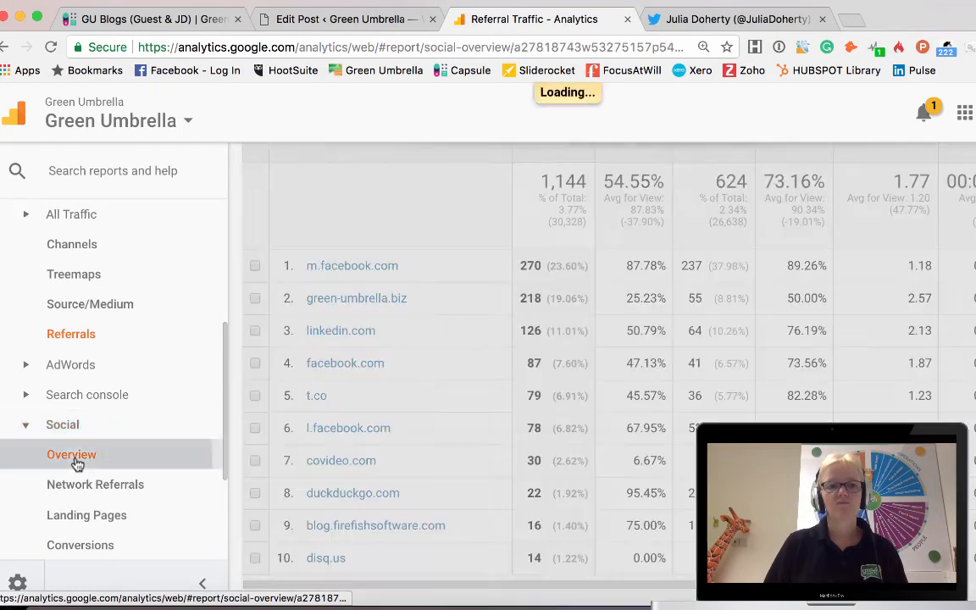
{"action": "left_click", "coordinate": [72, 454]}
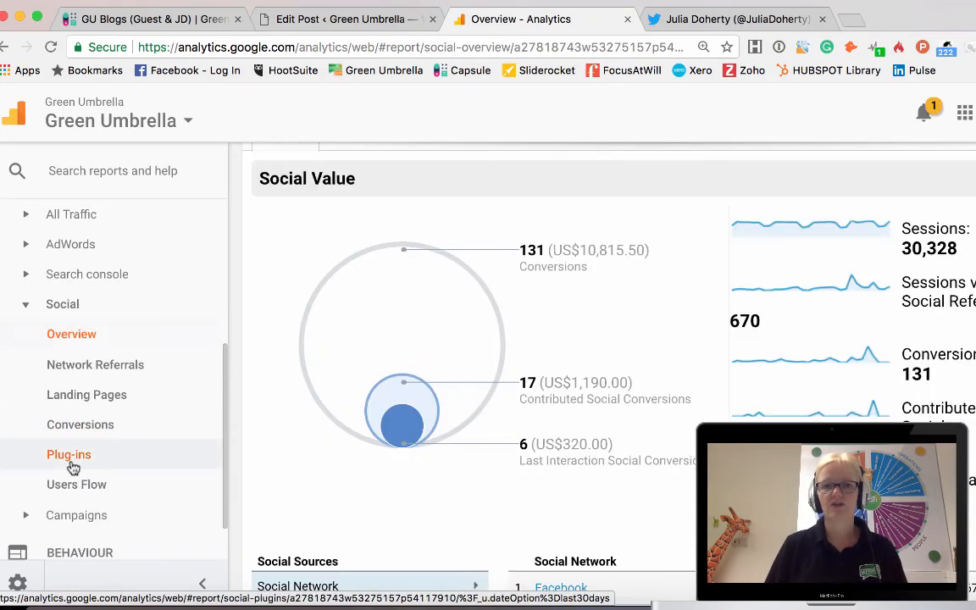
{"action": "scroll", "scroll_direction": "down", "scroll_amount": 3}
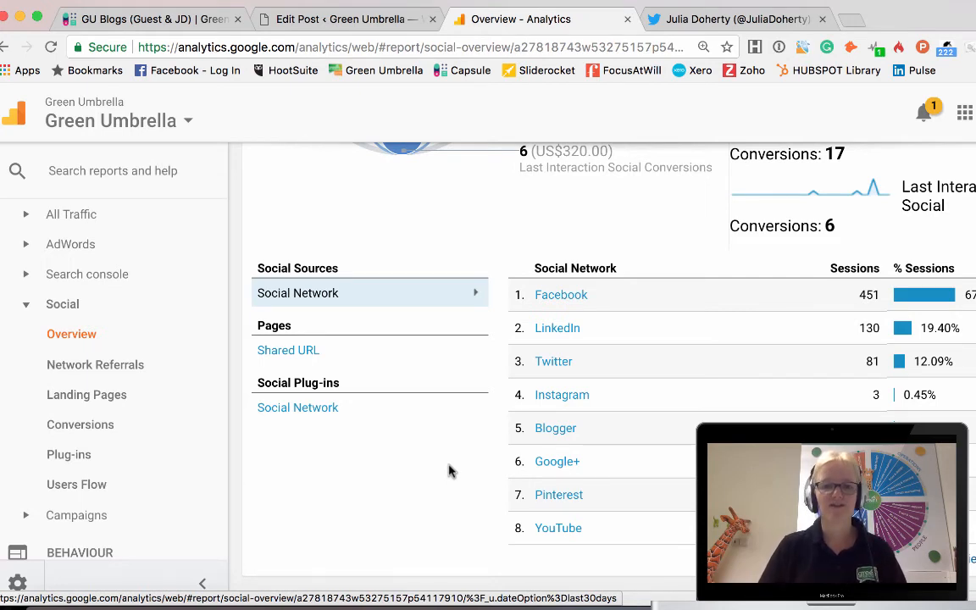
{"action": "mouse_move", "coordinate": [456, 471]}
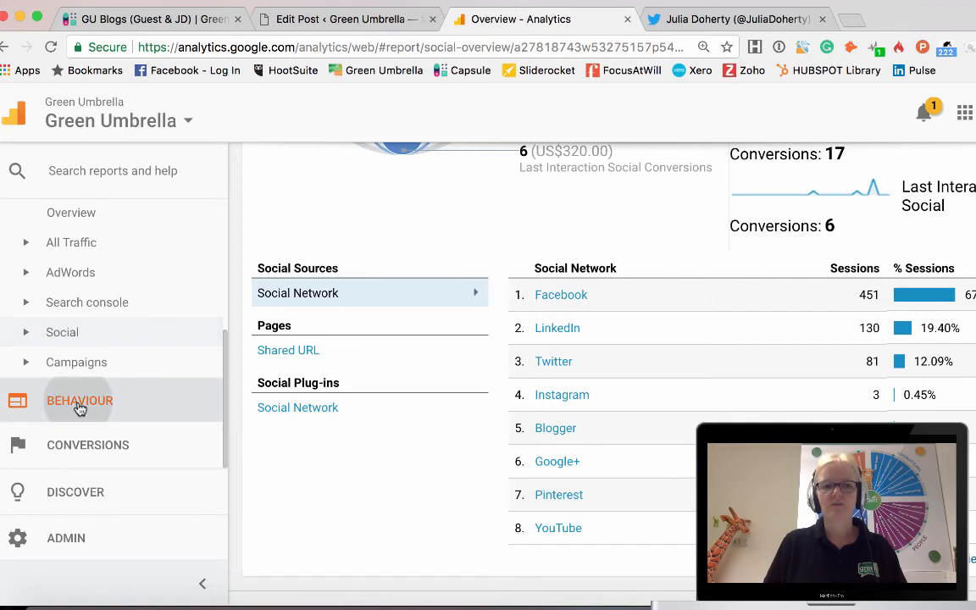
Open Behaviour Overview and scroll to the top pages table, led by 6,931 page views
{"action": "left_click", "coordinate": [80, 400]}
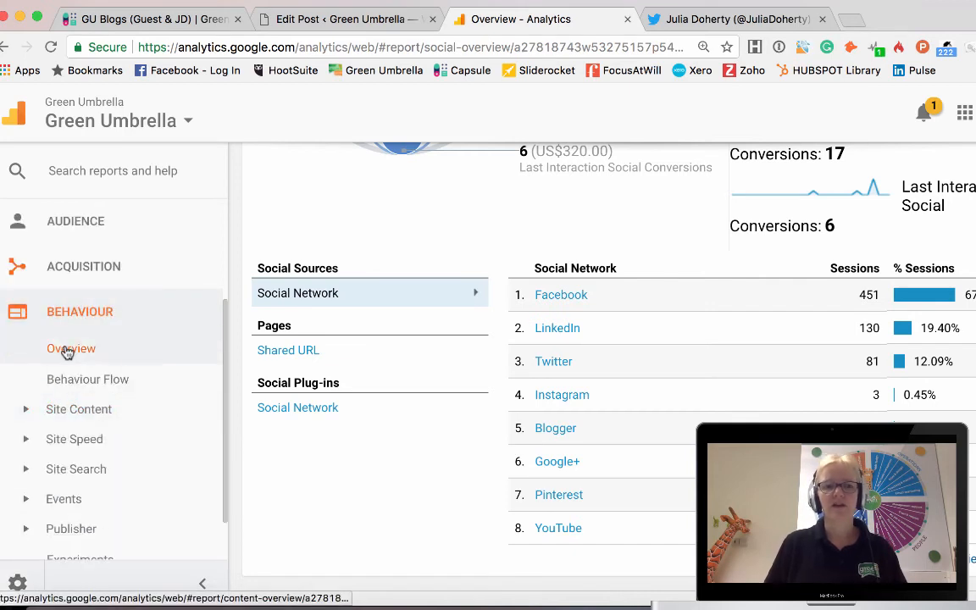
{"action": "left_click", "coordinate": [71, 348]}
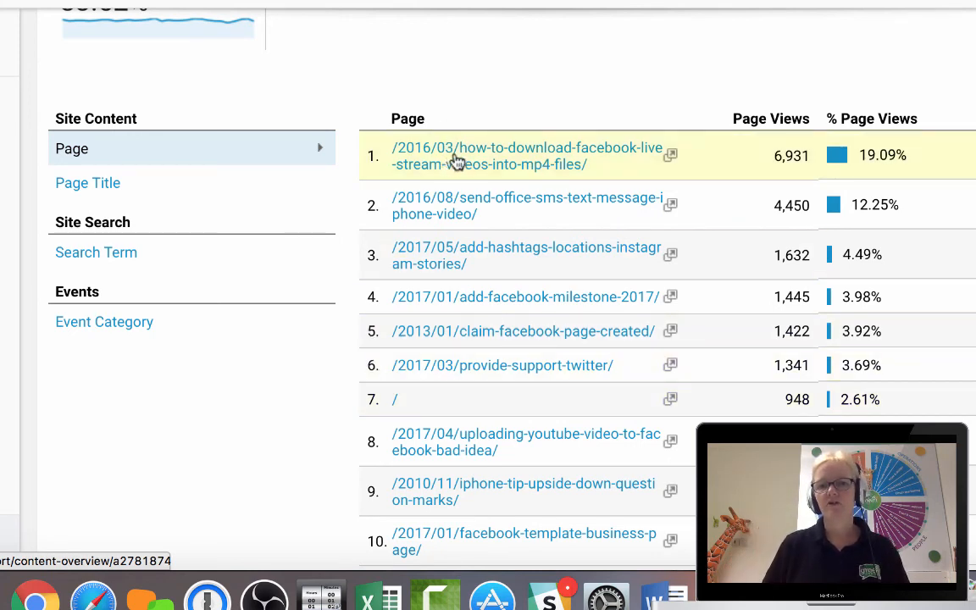
{"action": "mouse_move", "coordinate": [557, 161]}
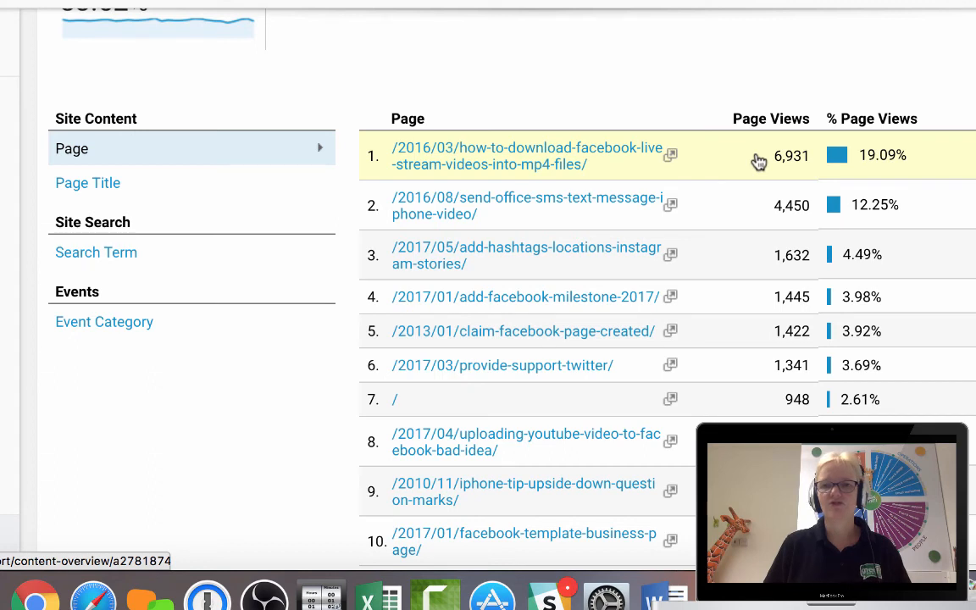
{"action": "mouse_move", "coordinate": [756, 161]}
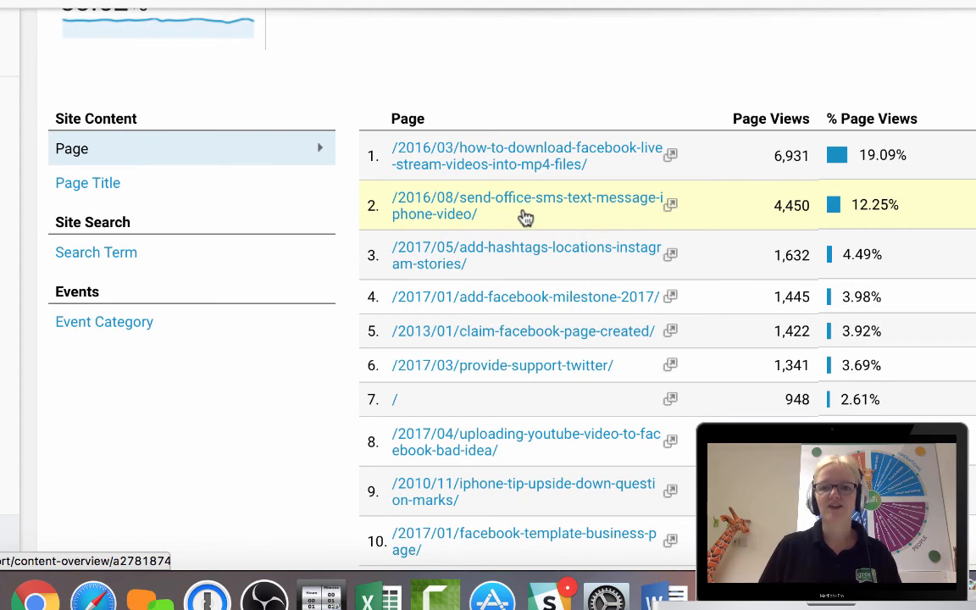
{"action": "mouse_move", "coordinate": [516, 238]}
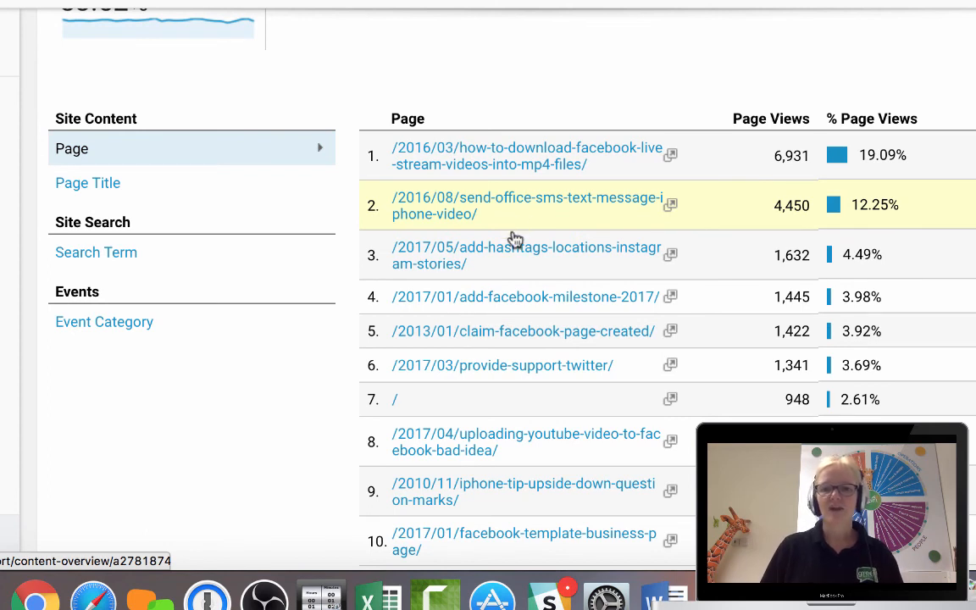
{"action": "mouse_move", "coordinate": [522, 343]}
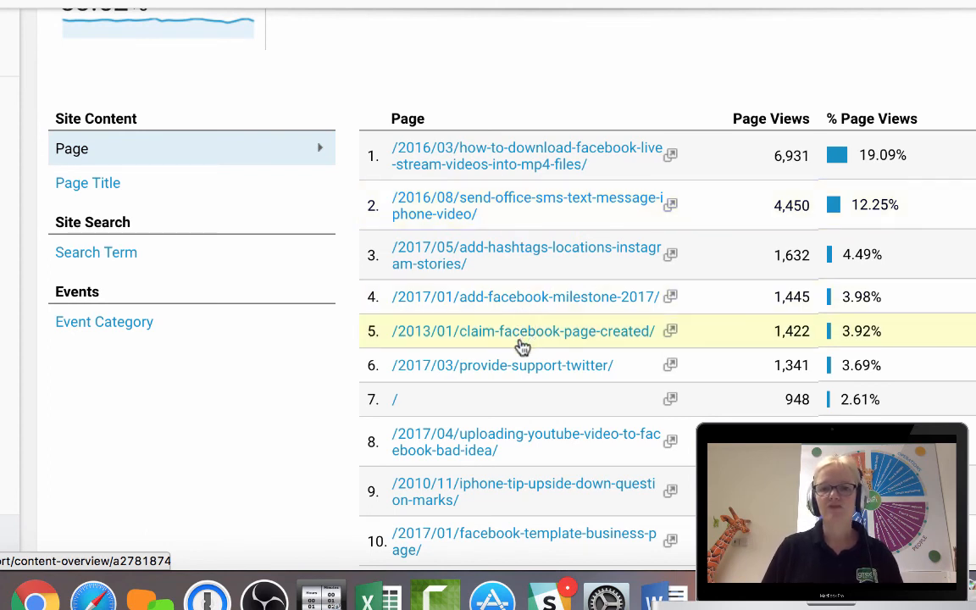
{"action": "scroll", "scroll_direction": "down", "scroll_amount": 3}
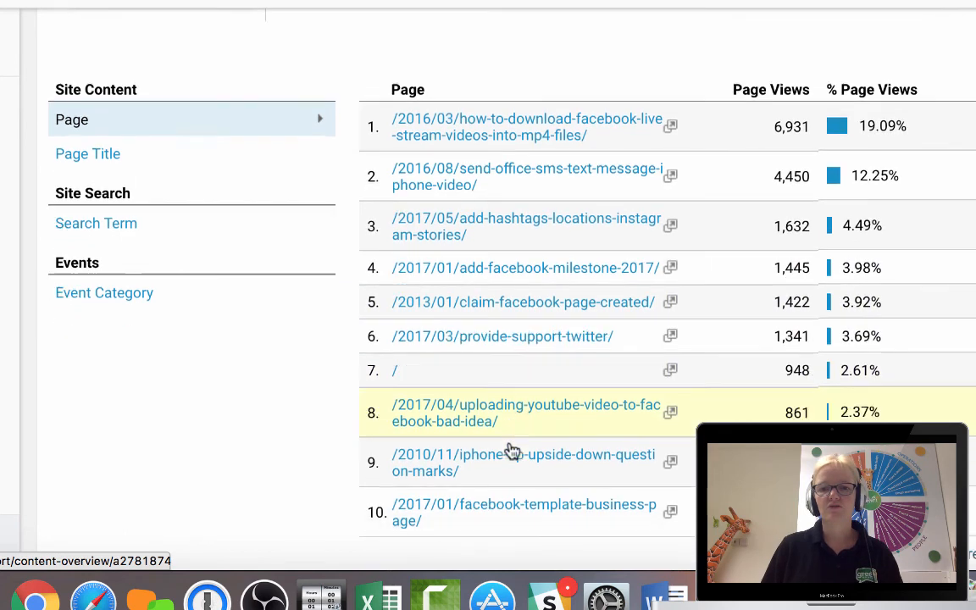
{"action": "mouse_move", "coordinate": [521, 462]}
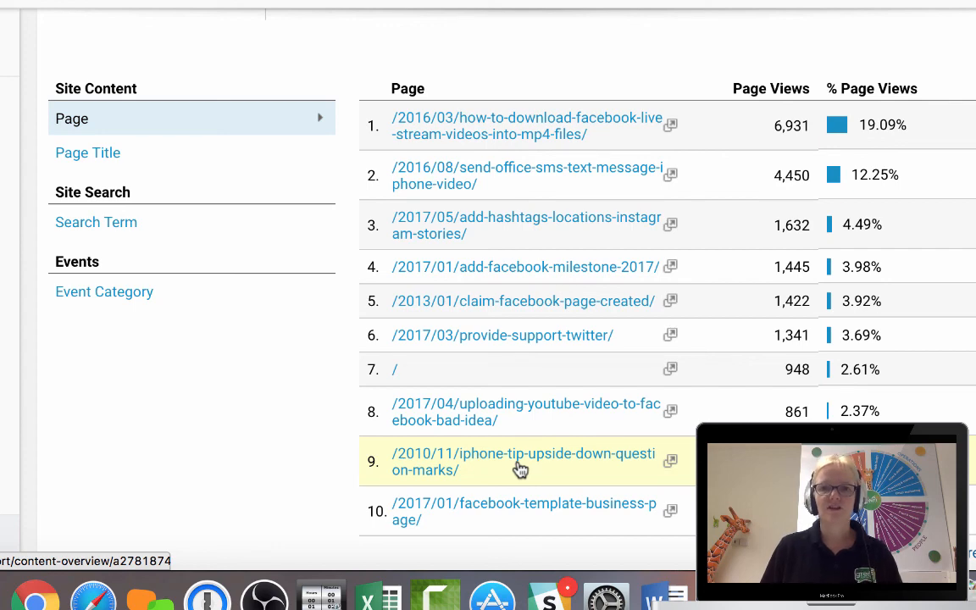
{"action": "mouse_move", "coordinate": [292, 449]}
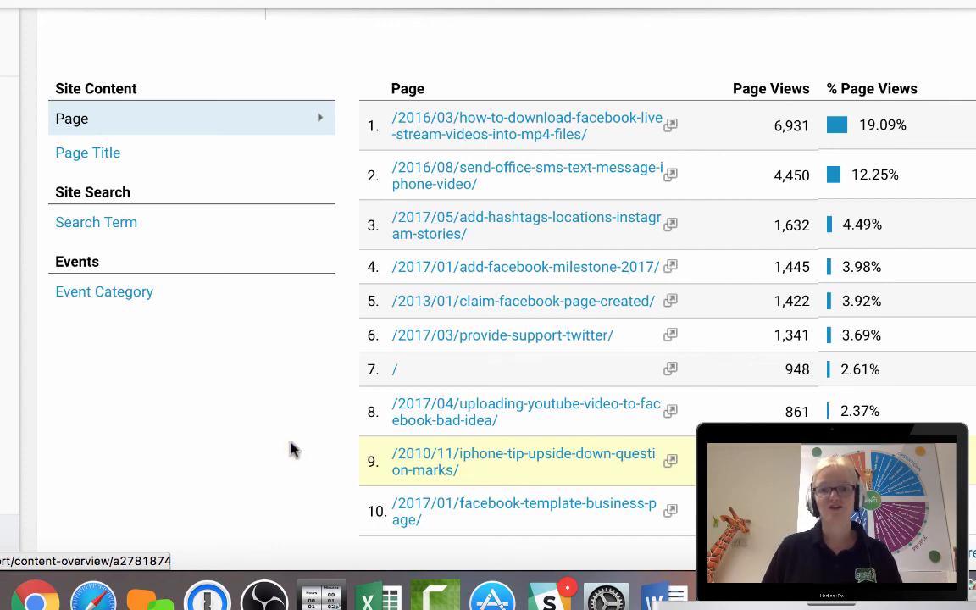